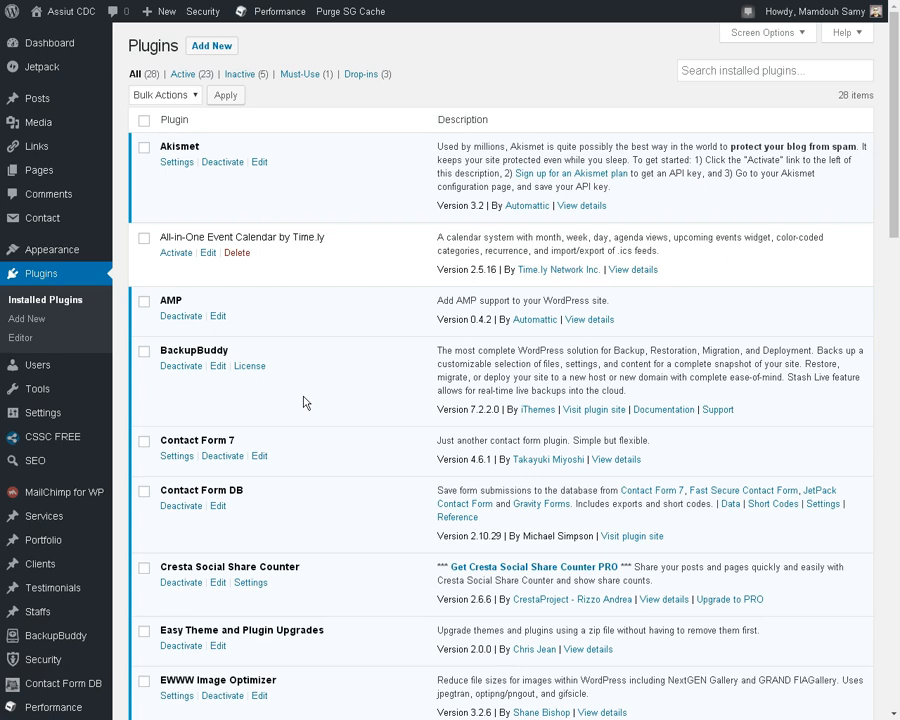
mouse_move(430, 85)
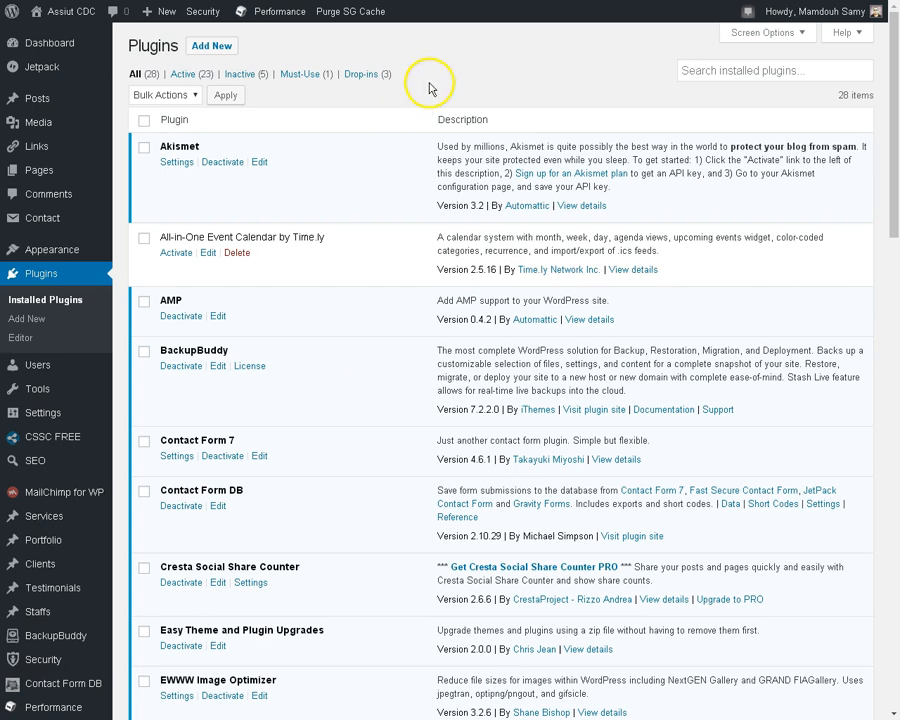
mouse_move(420, 63)
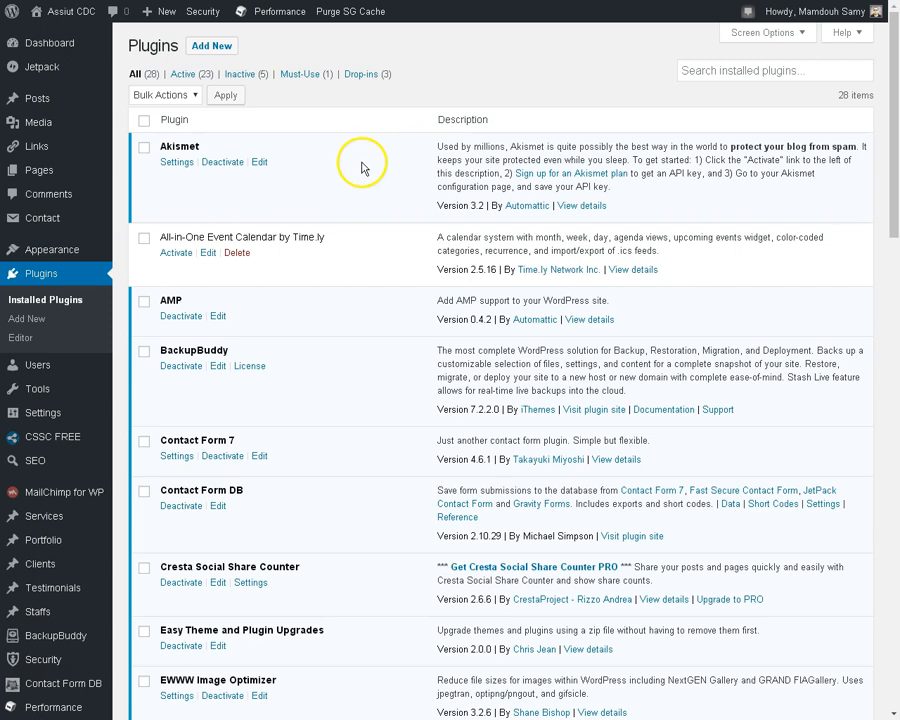
Step: Add a new blank page titled 'Landing Page Sample' and publish it
scroll("down", 3)
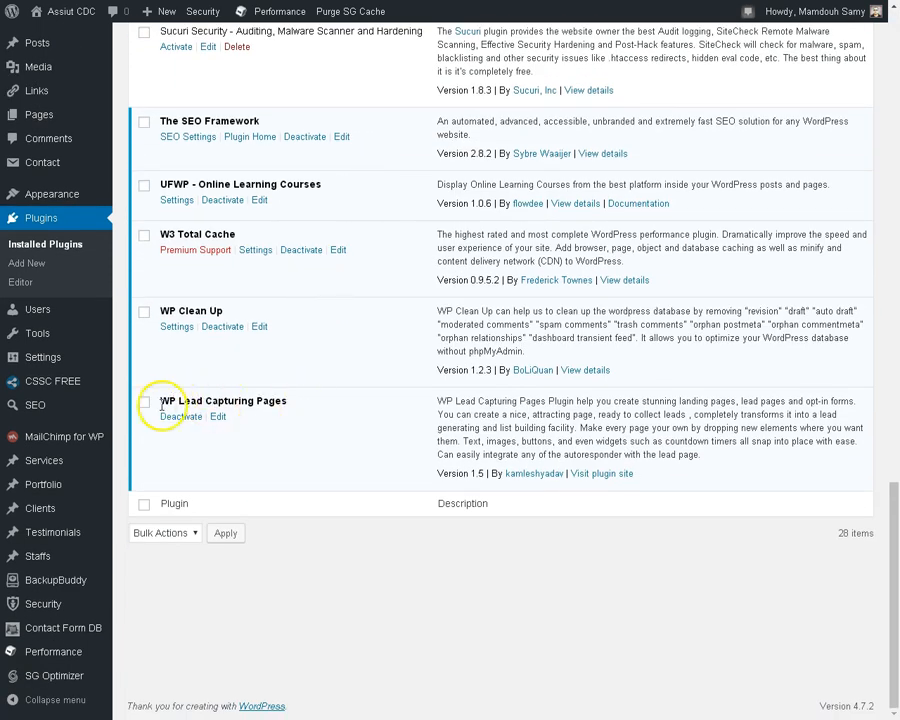
mouse_move(328, 413)
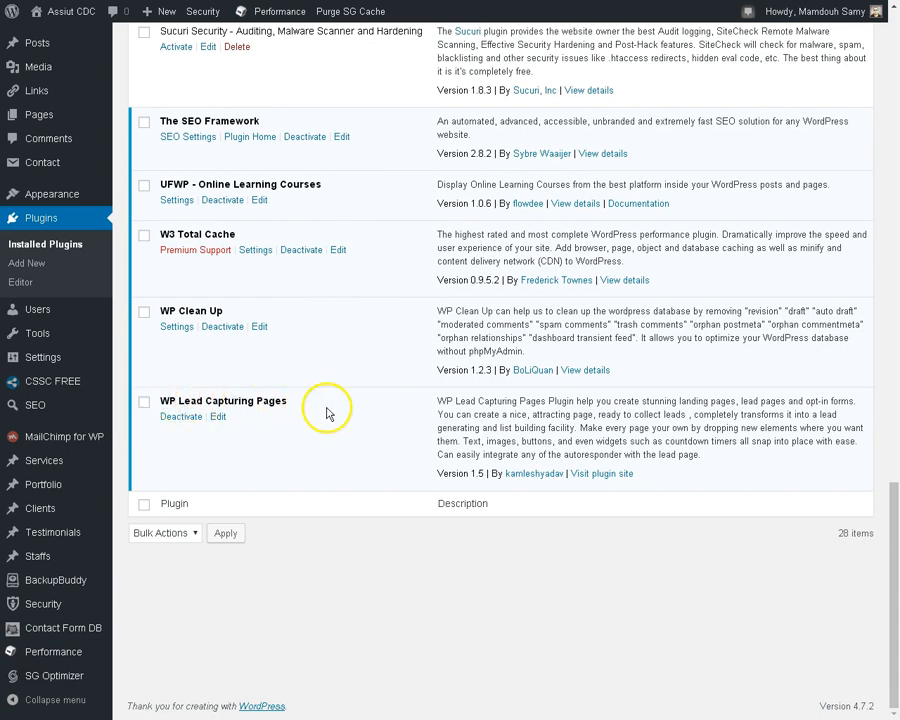
mouse_move(345, 362)
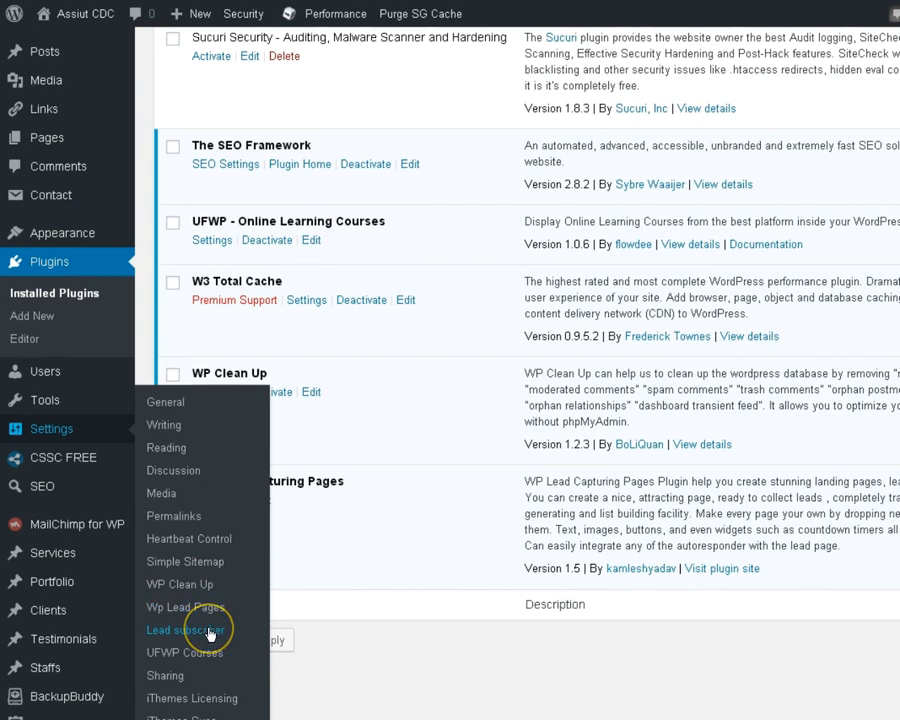
mouse_move(185, 607)
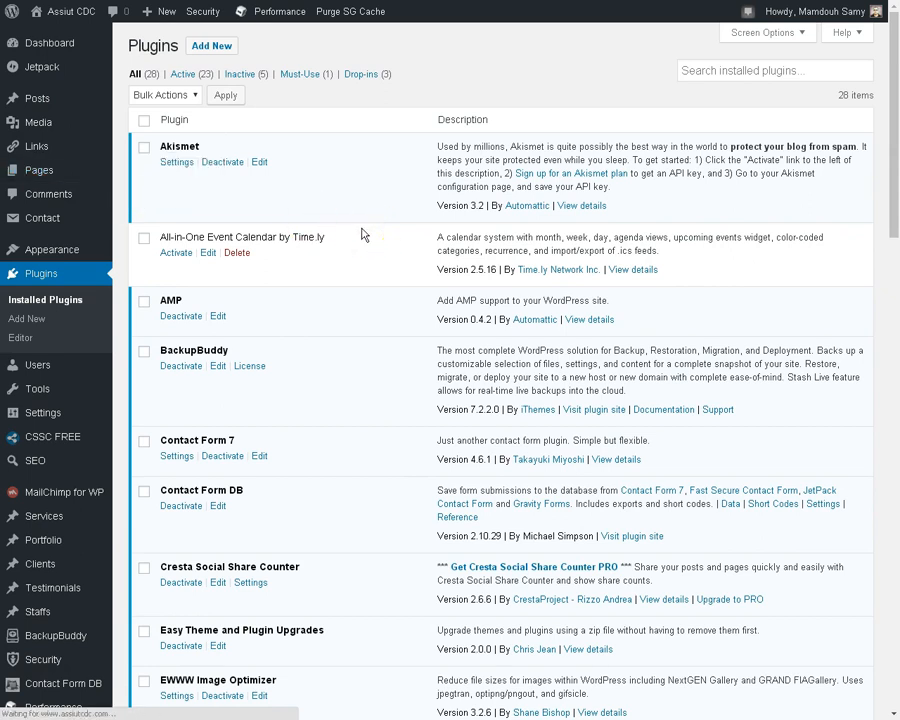
mouse_move(377, 222)
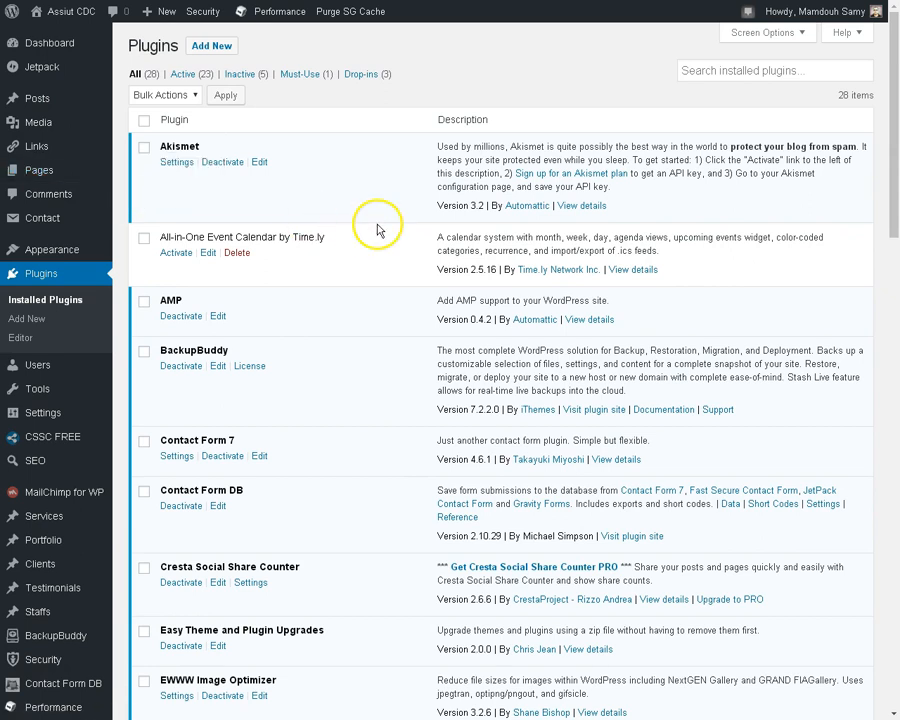
left_click(39, 170)
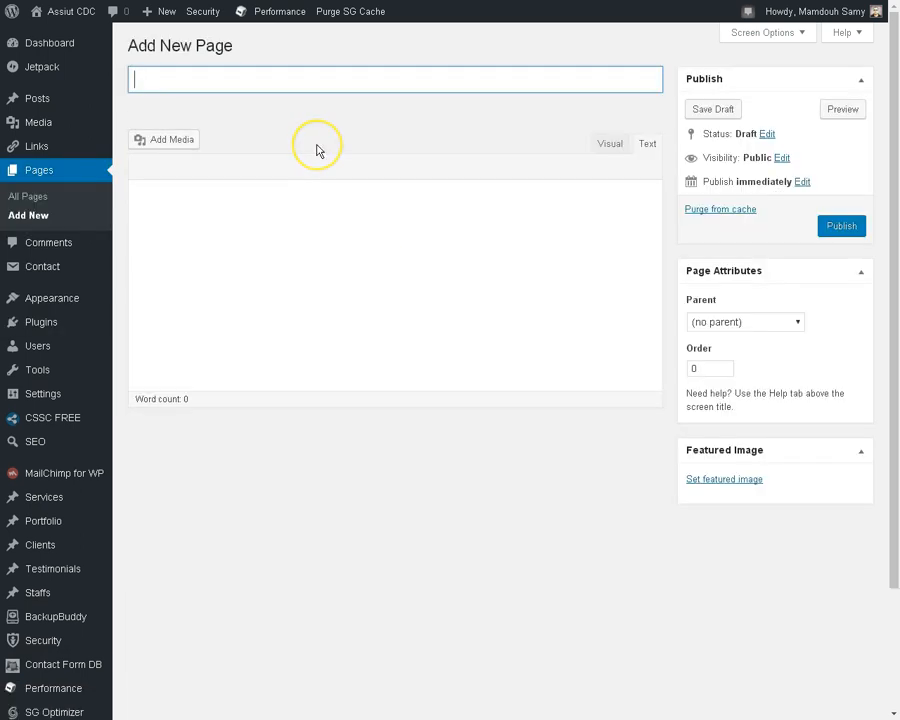
left_click(646, 143)
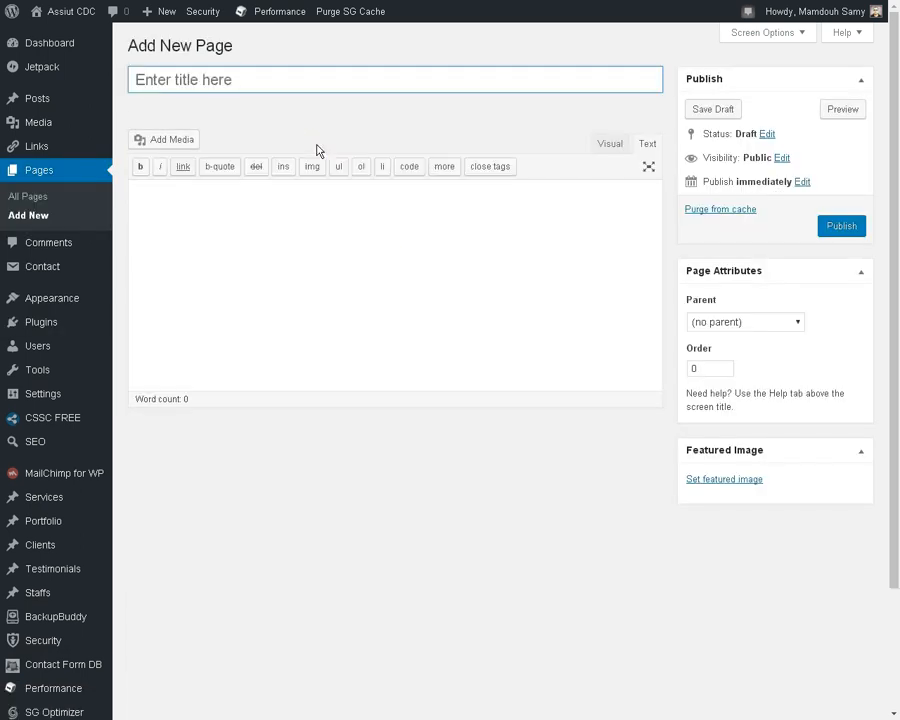
left_click(841, 225)
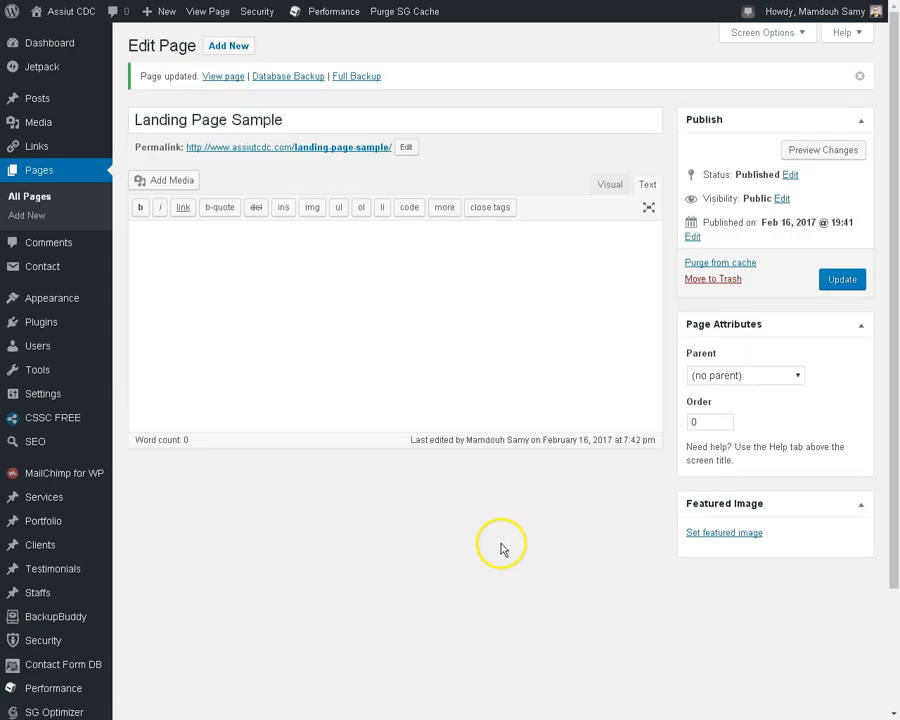
mouse_move(256, 569)
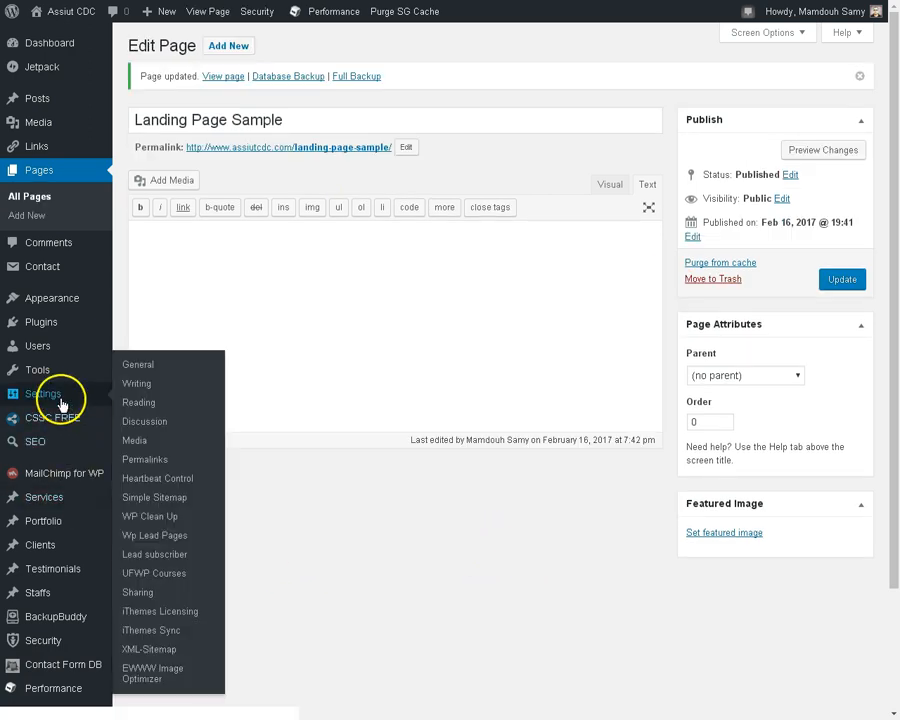
mouse_move(155, 554)
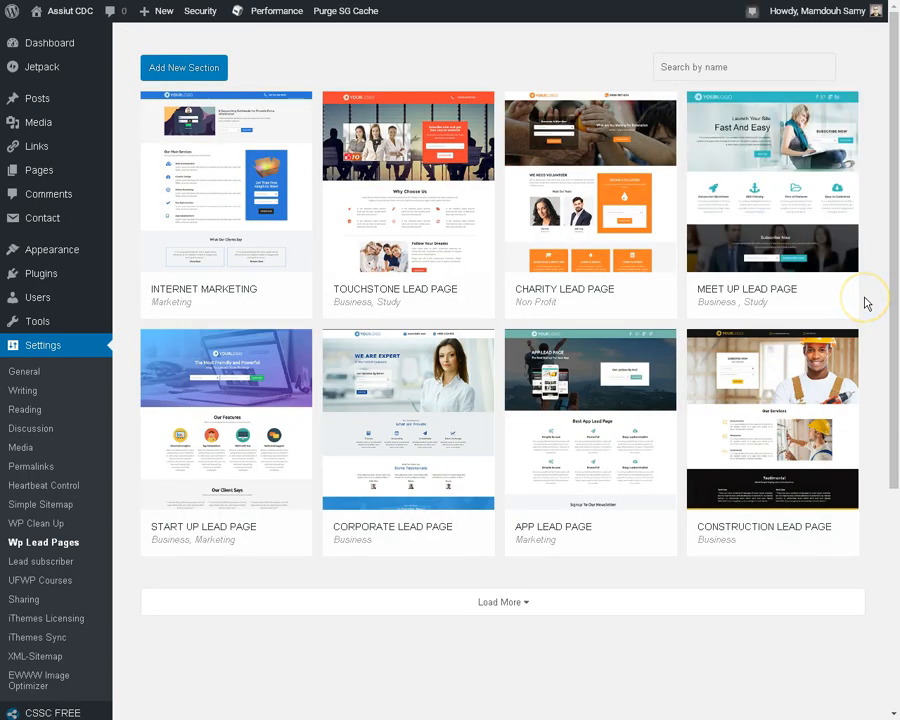
Step: Load more lead page templates and scroll back up to the Charity Lead Page template
scroll("down", 3)
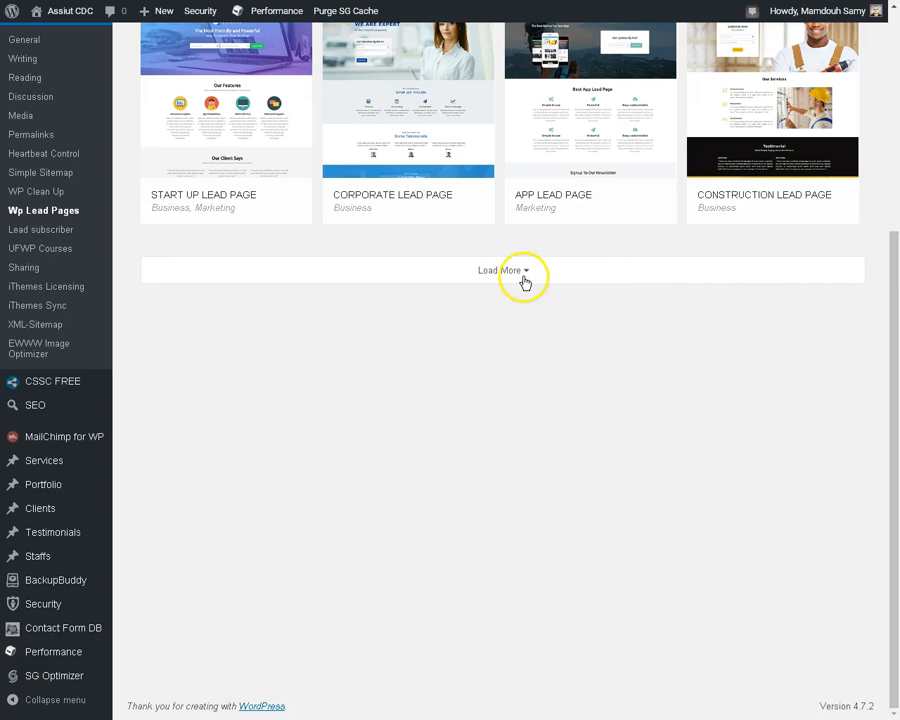
left_click(505, 270)
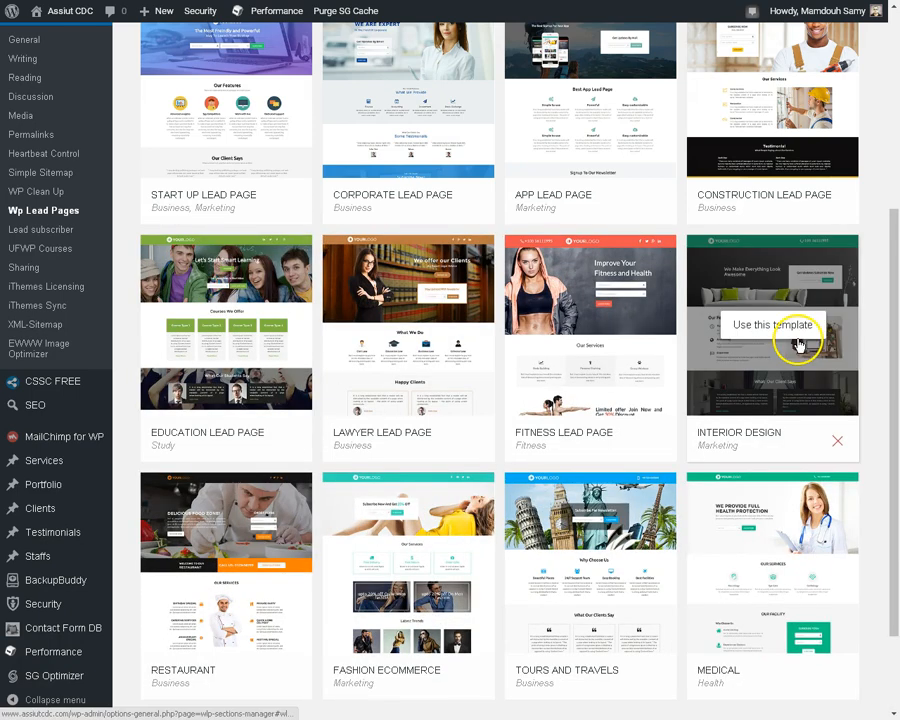
scroll("down", 3)
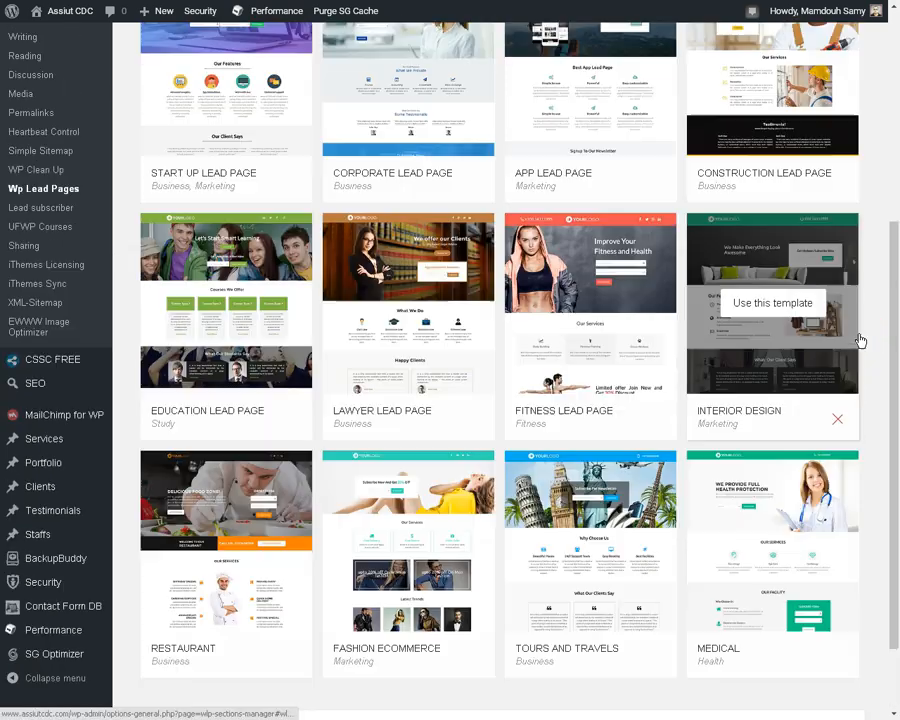
scroll("up", 3)
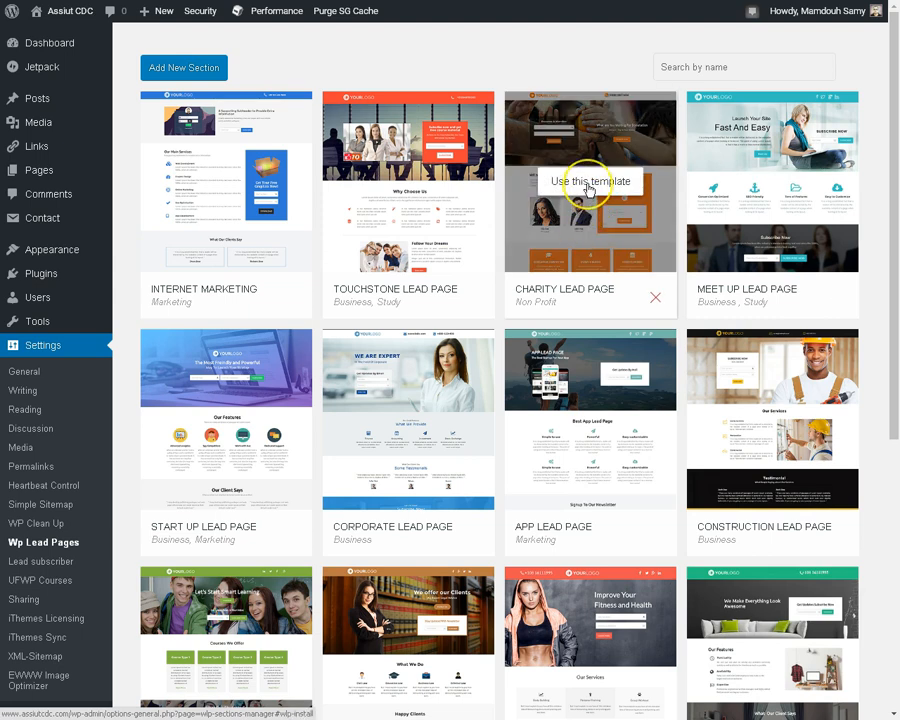
mouse_move(590, 185)
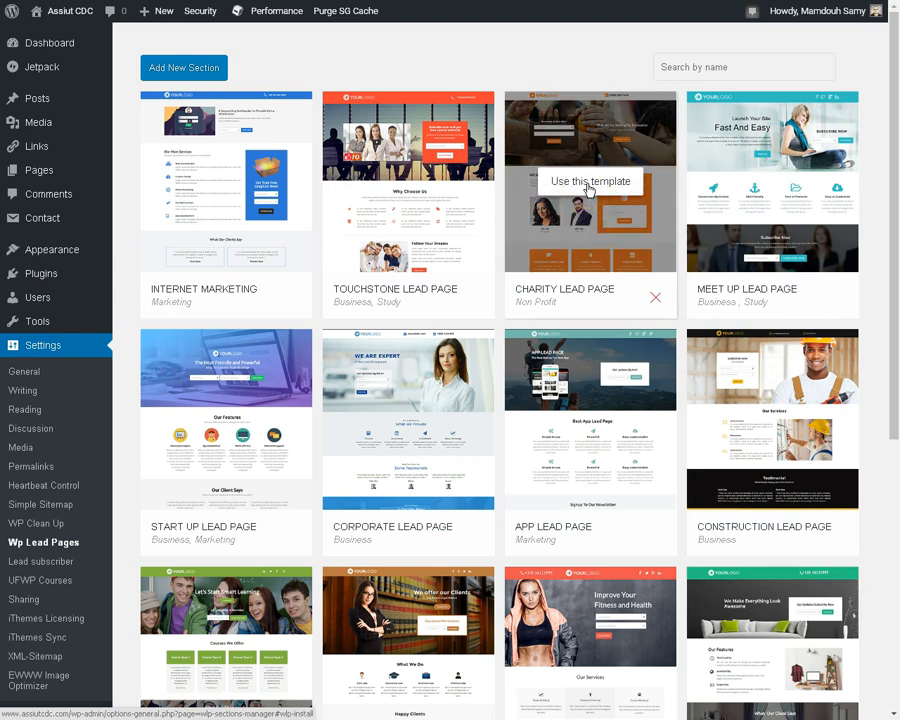
Step: Use the Charity Lead Page template and select Landing Page Sample as its page
left_click(590, 181)
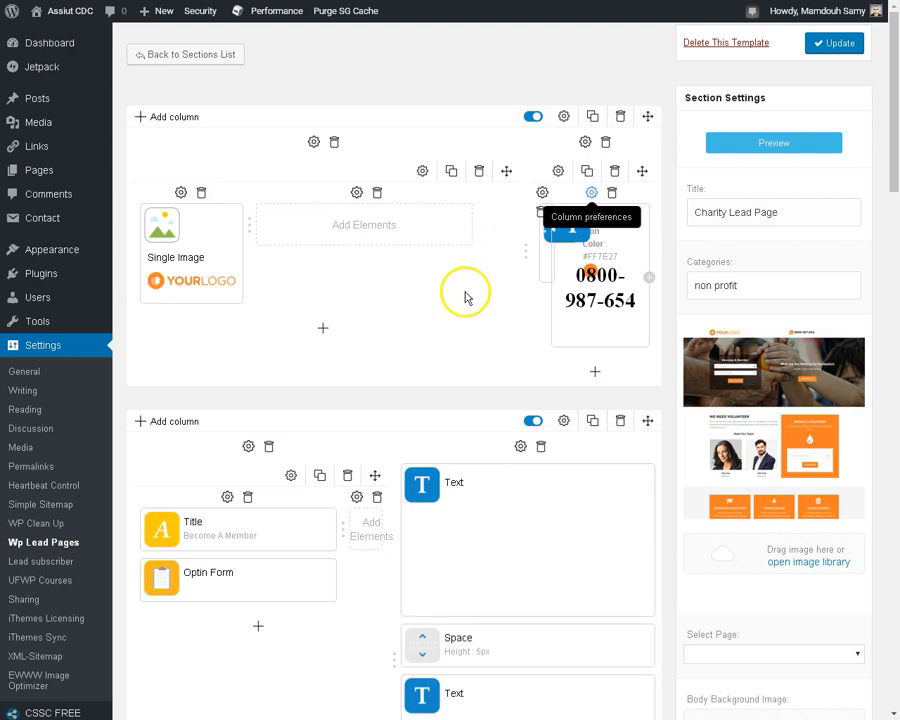
mouse_move(450, 313)
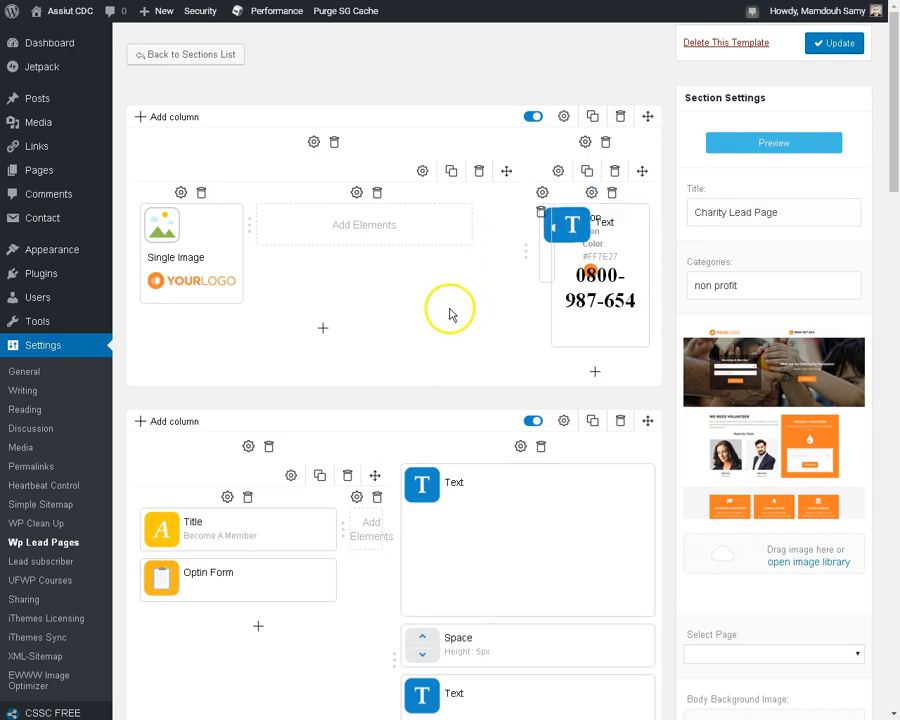
mouse_move(365, 296)
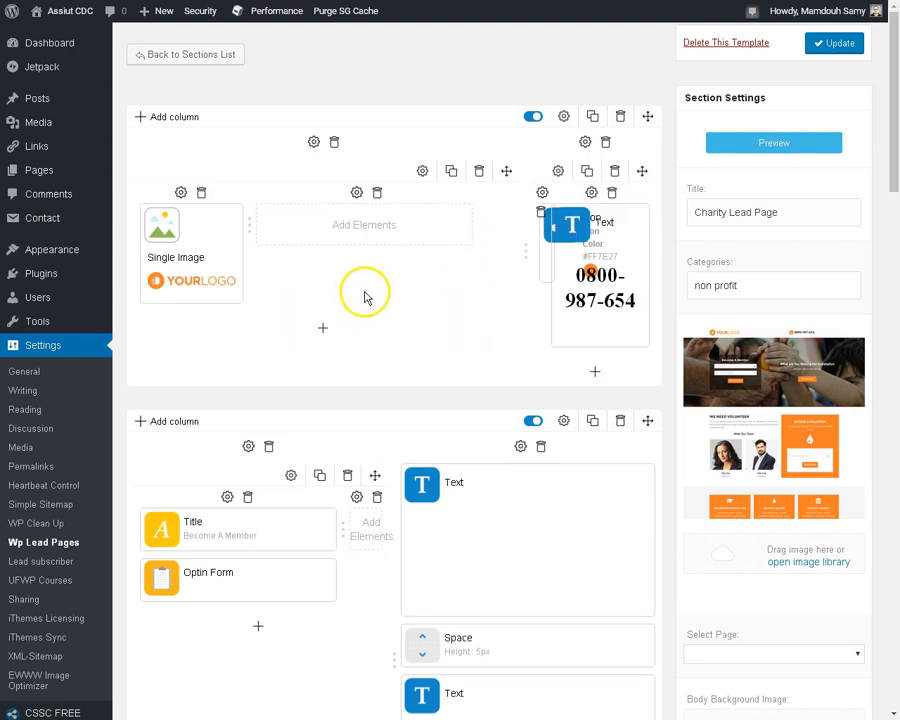
scroll("down", 3)
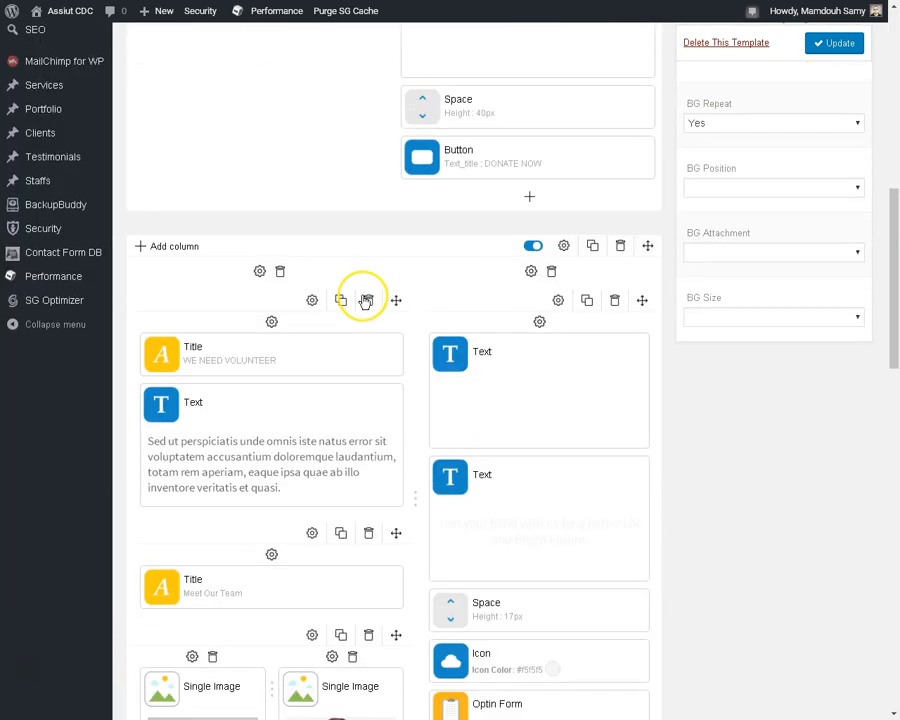
scroll("down", 3)
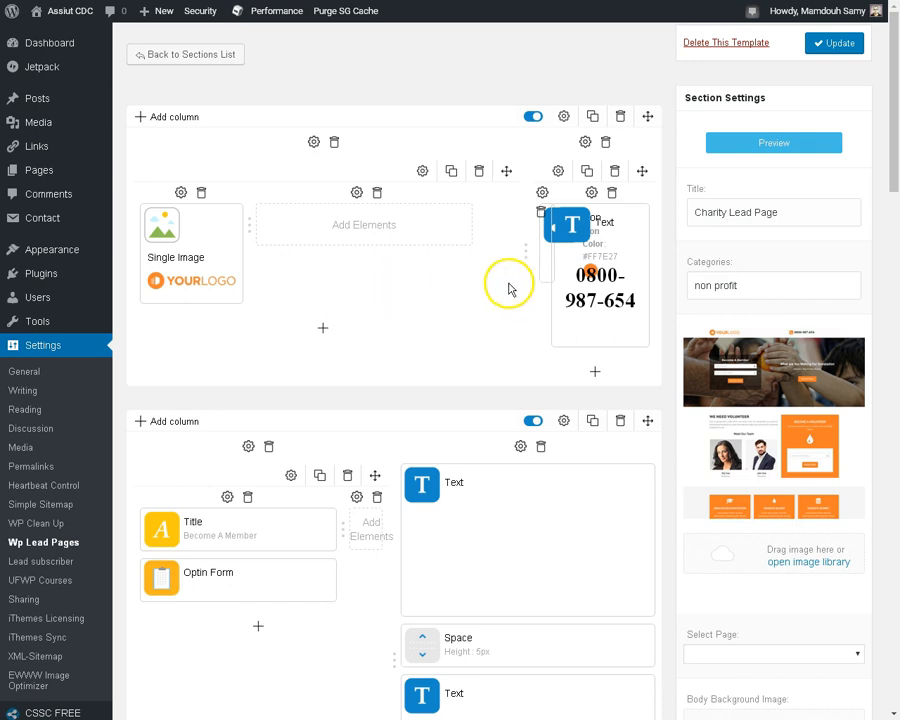
scroll("down", 3)
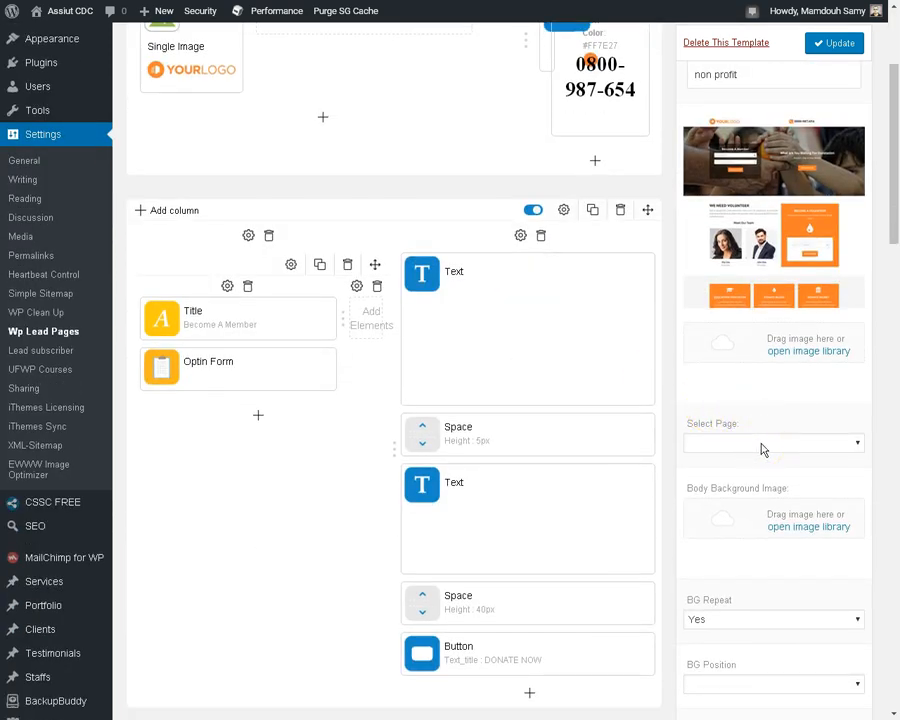
left_click(770, 442)
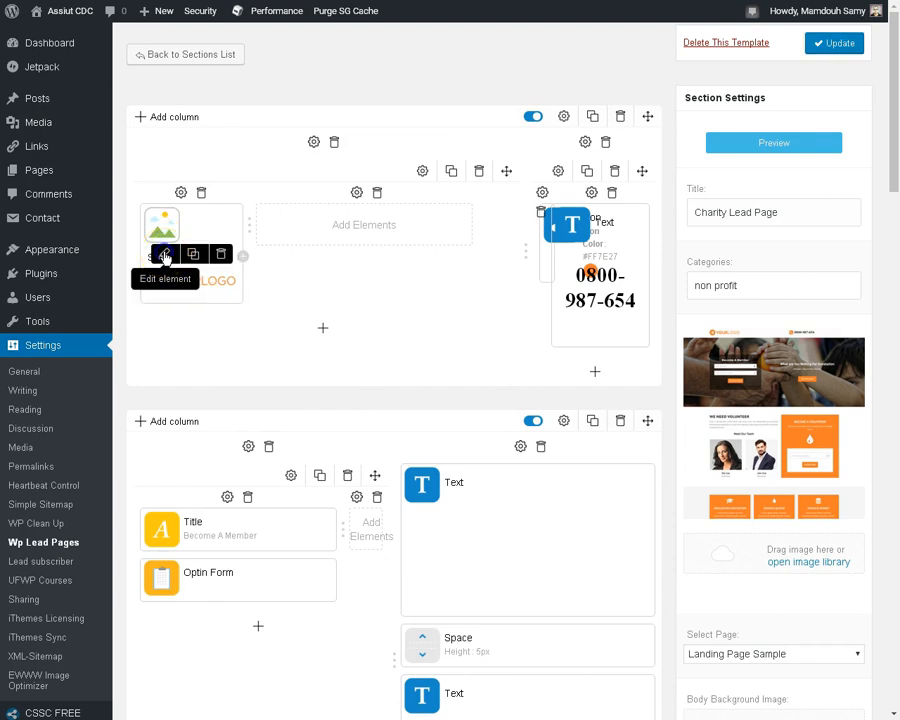
Step: Swap the YOURLOGO placeholder image for the yellow presentation-chart icon from the media library
left_click(165, 254)
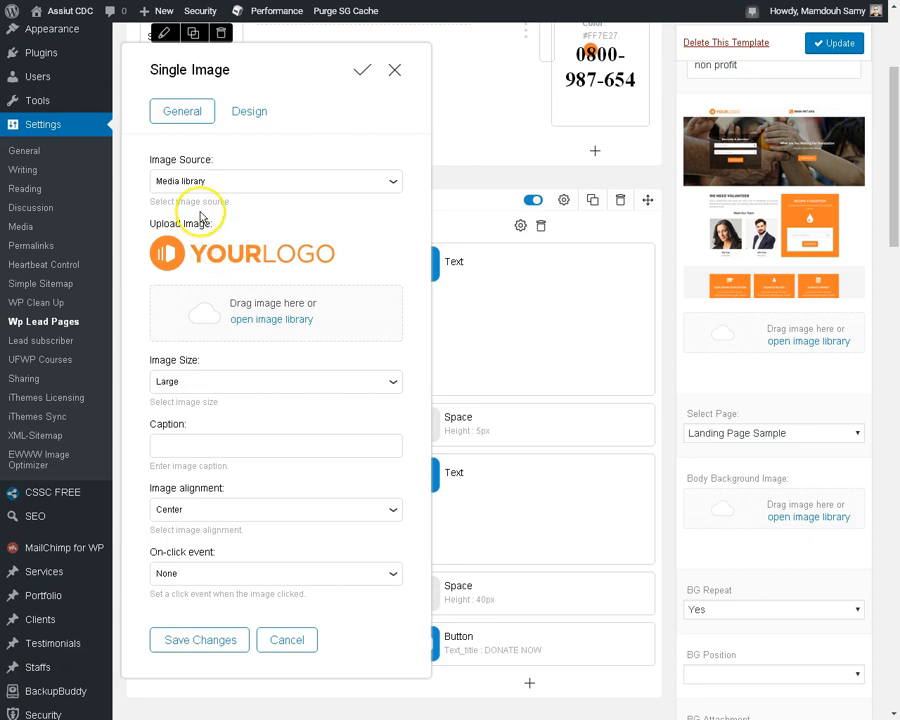
mouse_move(290, 195)
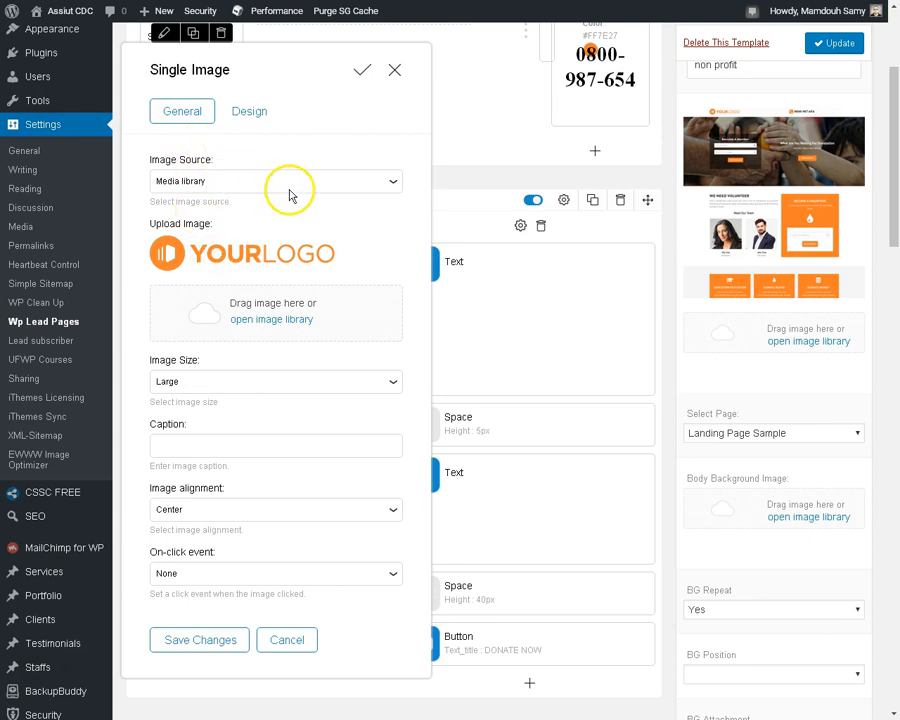
mouse_move(326, 248)
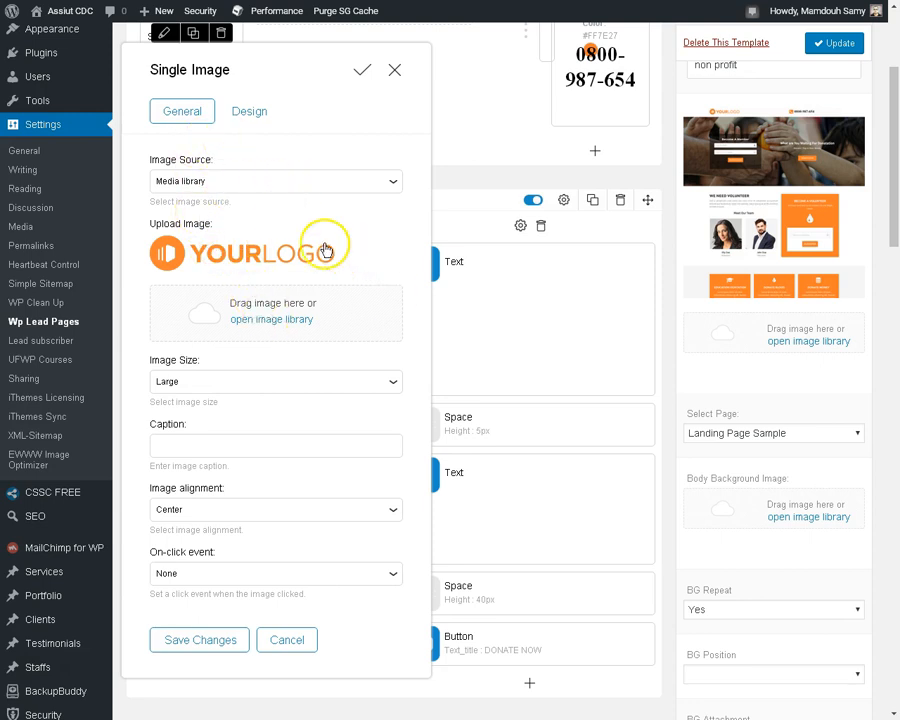
left_click(271, 319)
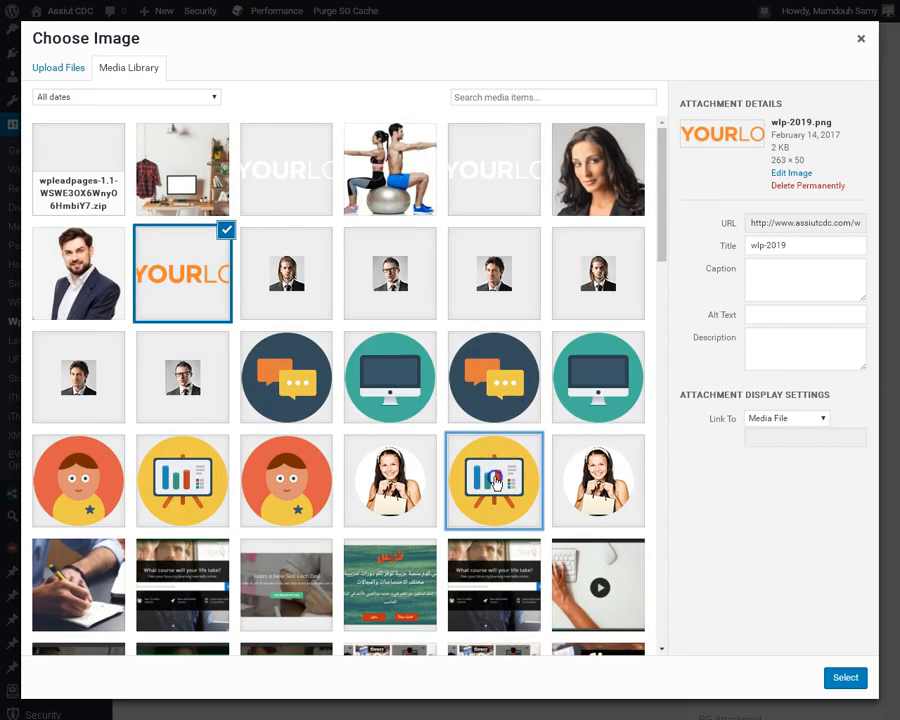
left_click(493, 481)
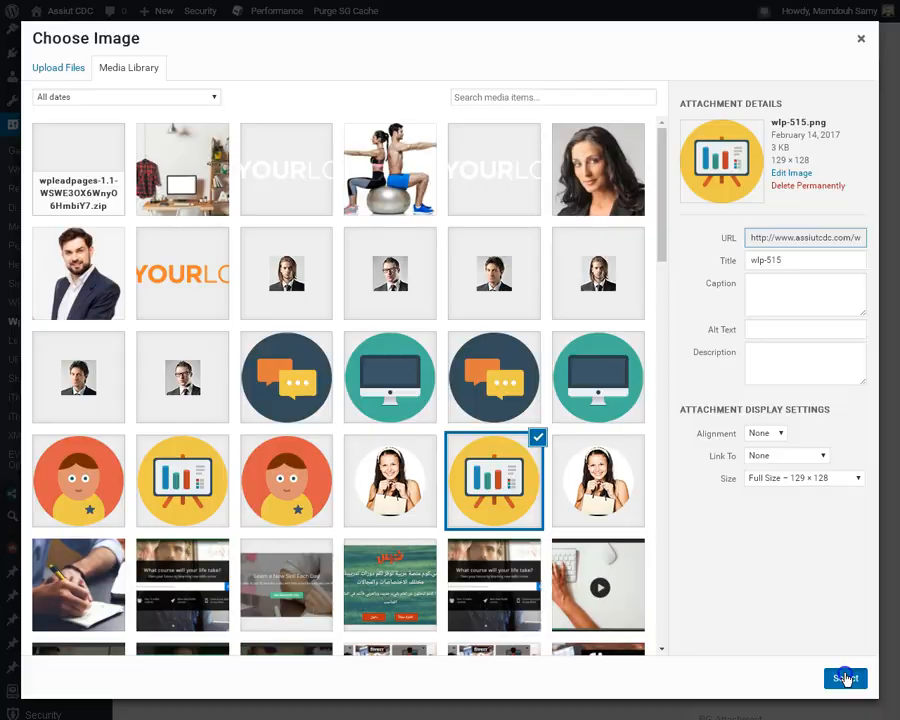
left_click(845, 678)
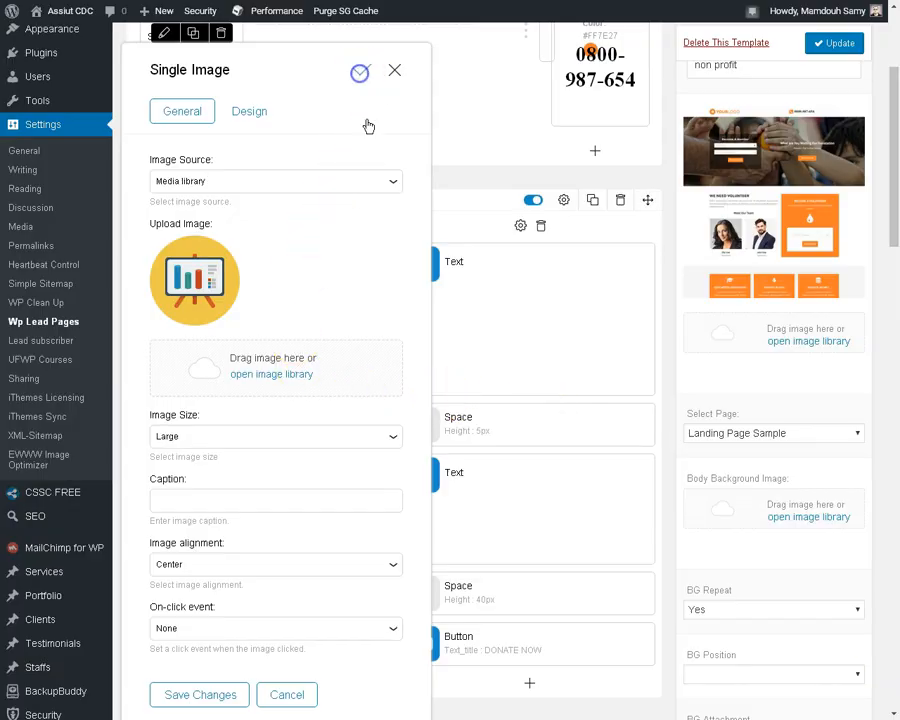
left_click(394, 70)
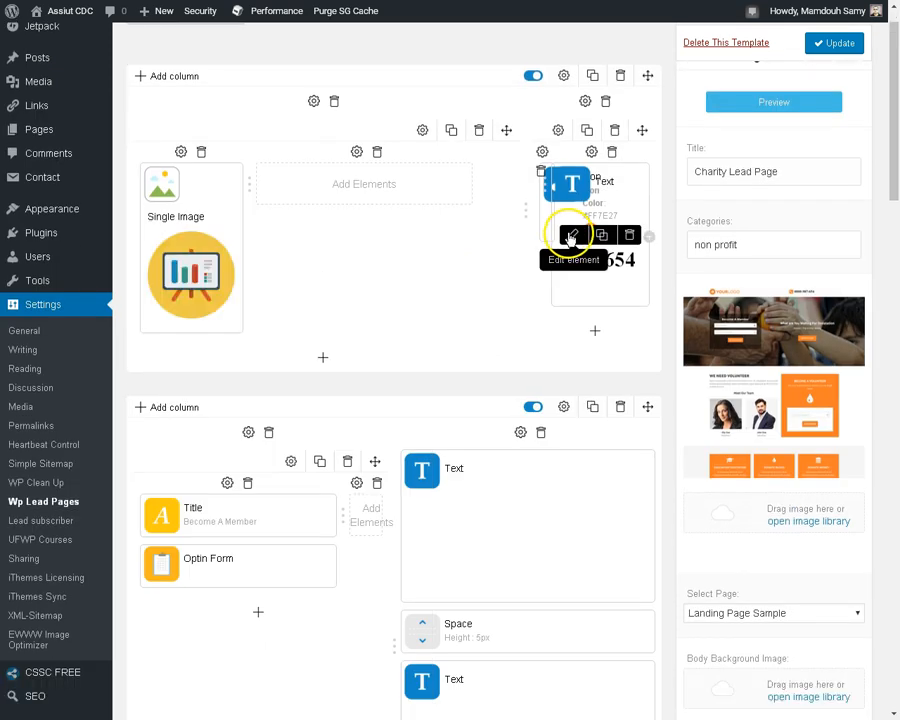
left_click(572, 219)
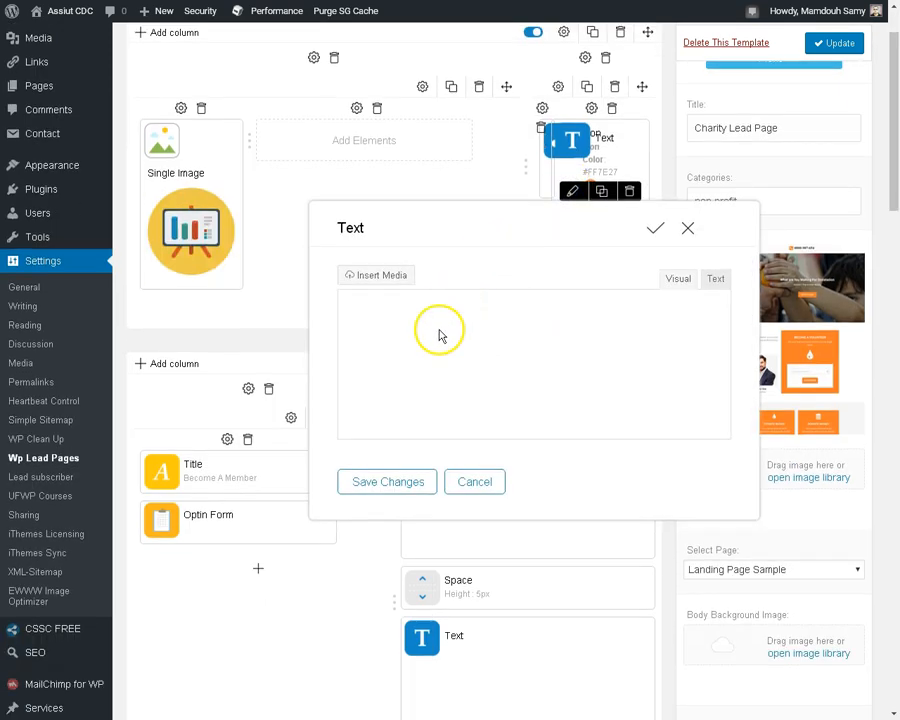
mouse_move(688, 297)
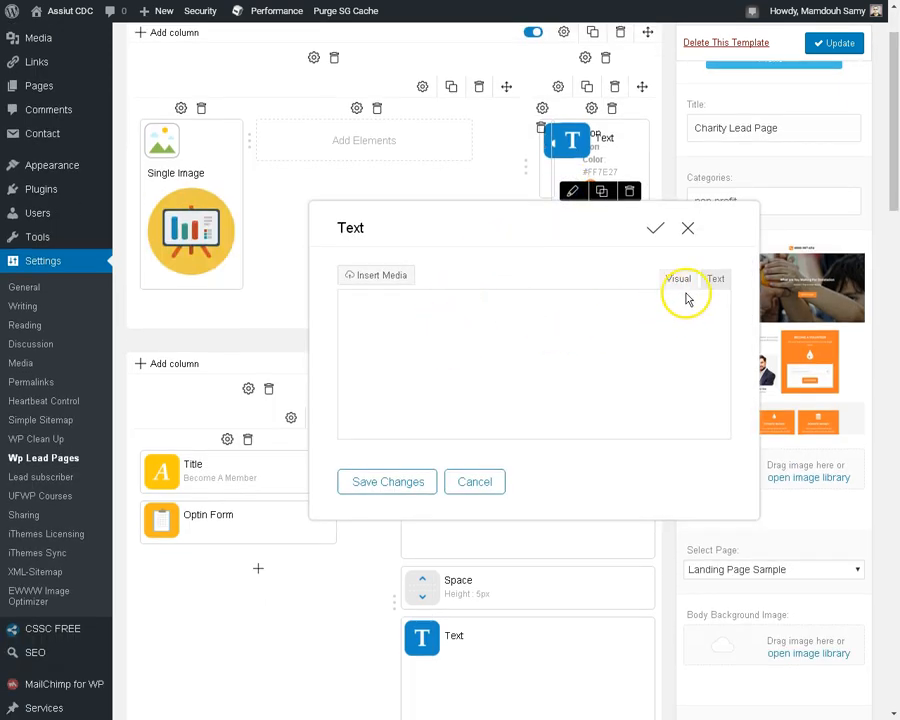
left_click(678, 279)
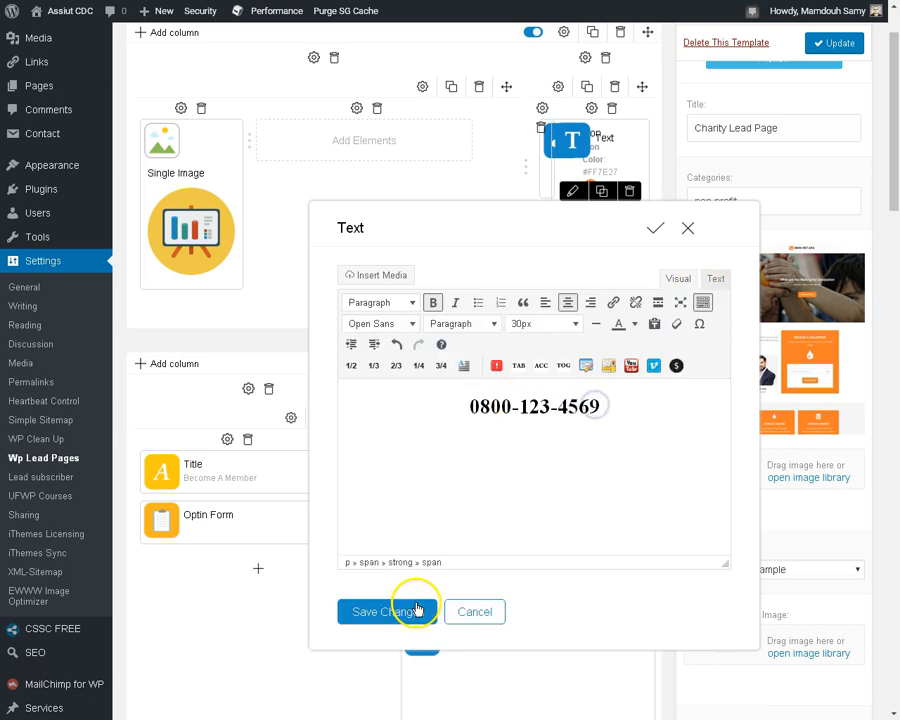
left_click(385, 611)
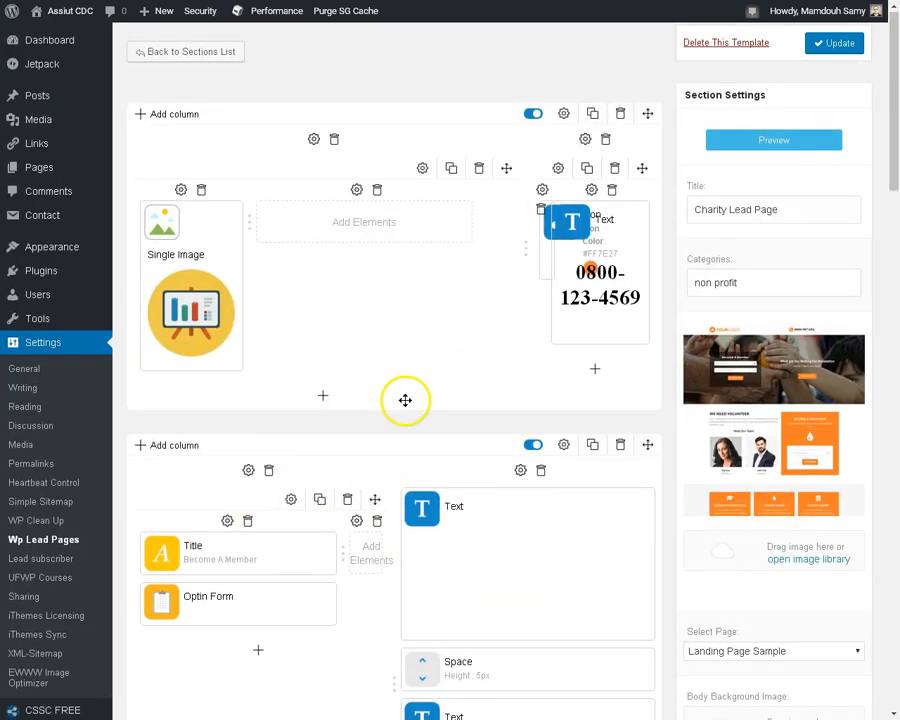
scroll("down", 3)
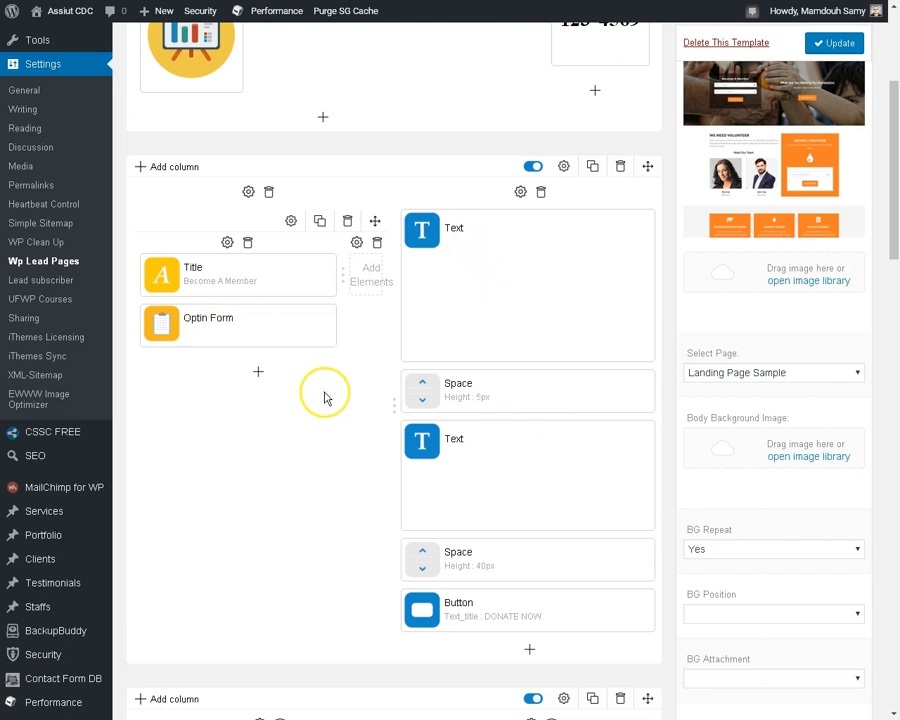
scroll("down", 3)
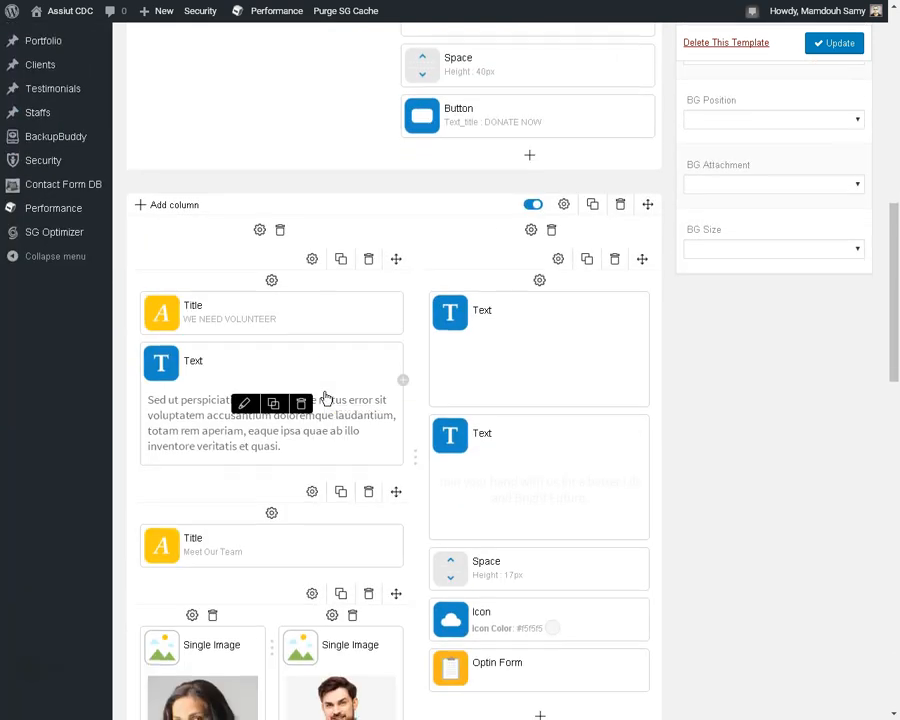
scroll("down", 3)
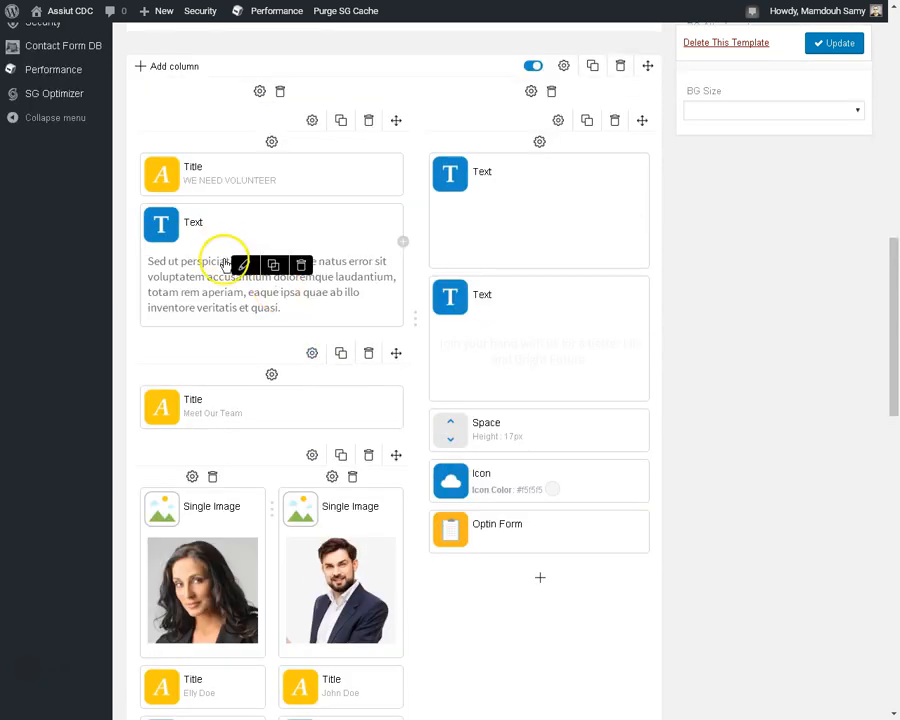
left_click(244, 265)
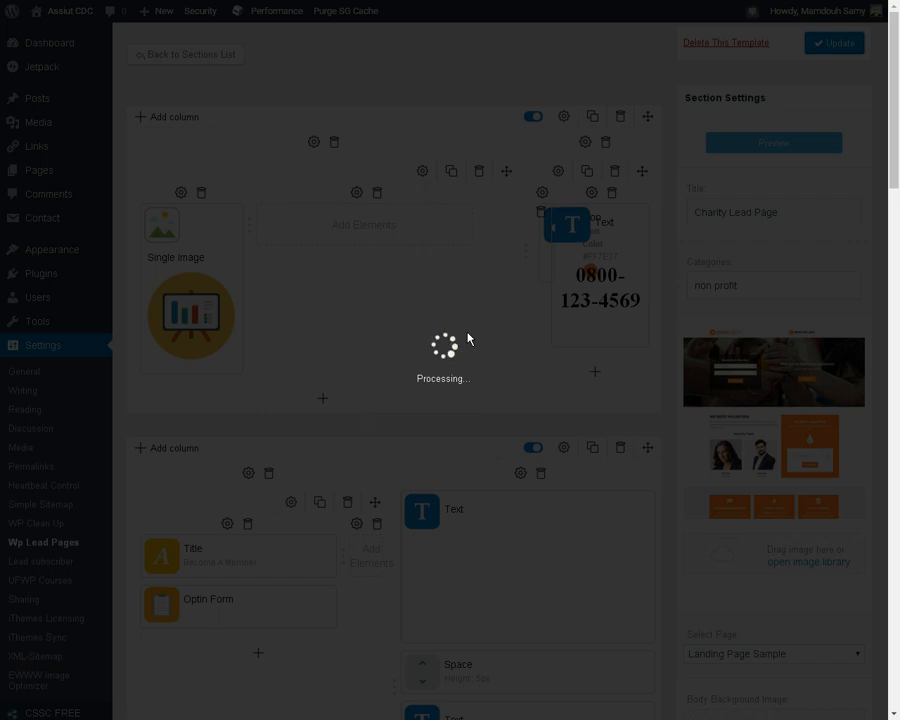
left_click(773, 143)
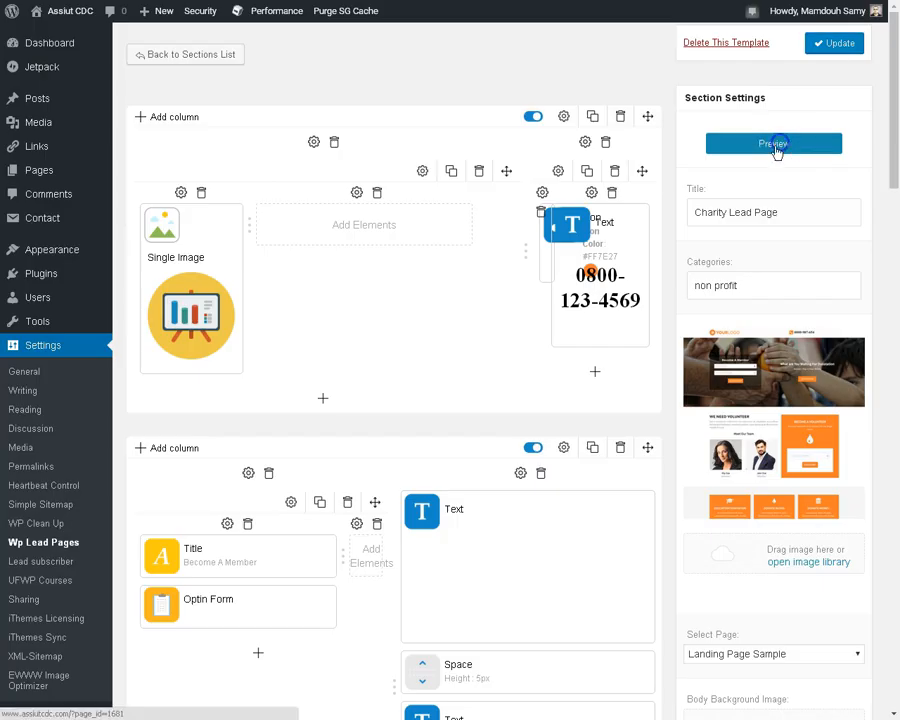
left_click(773, 143)
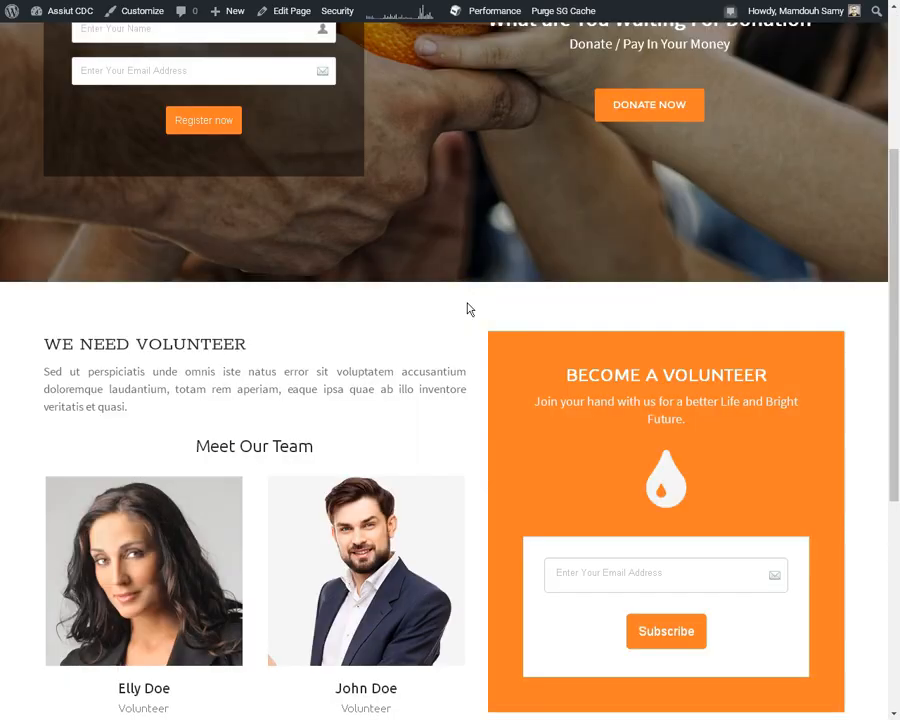
scroll("down", 3)
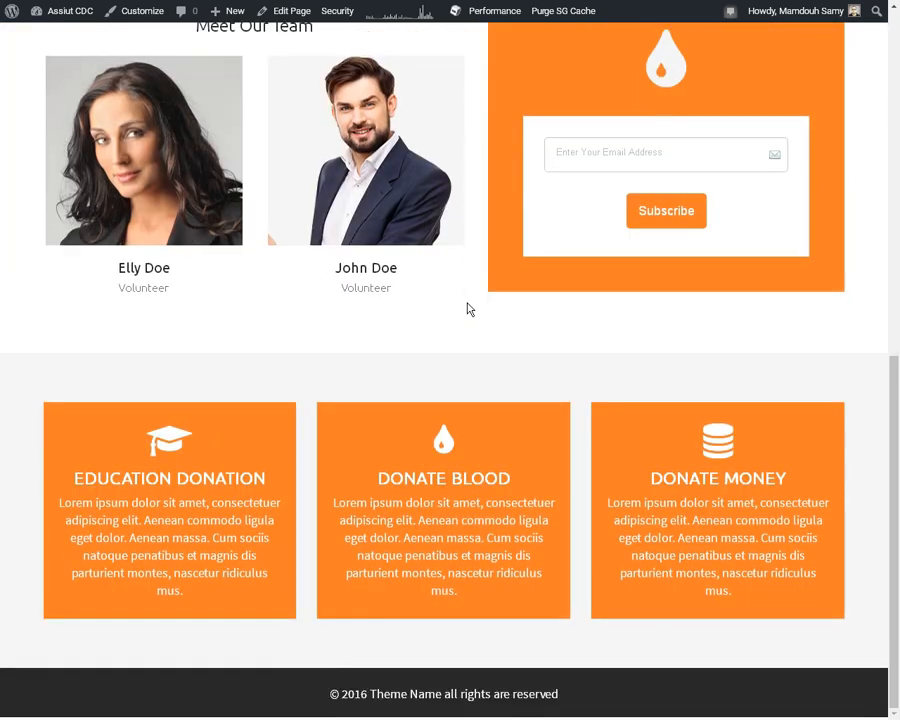
scroll("up", 3)
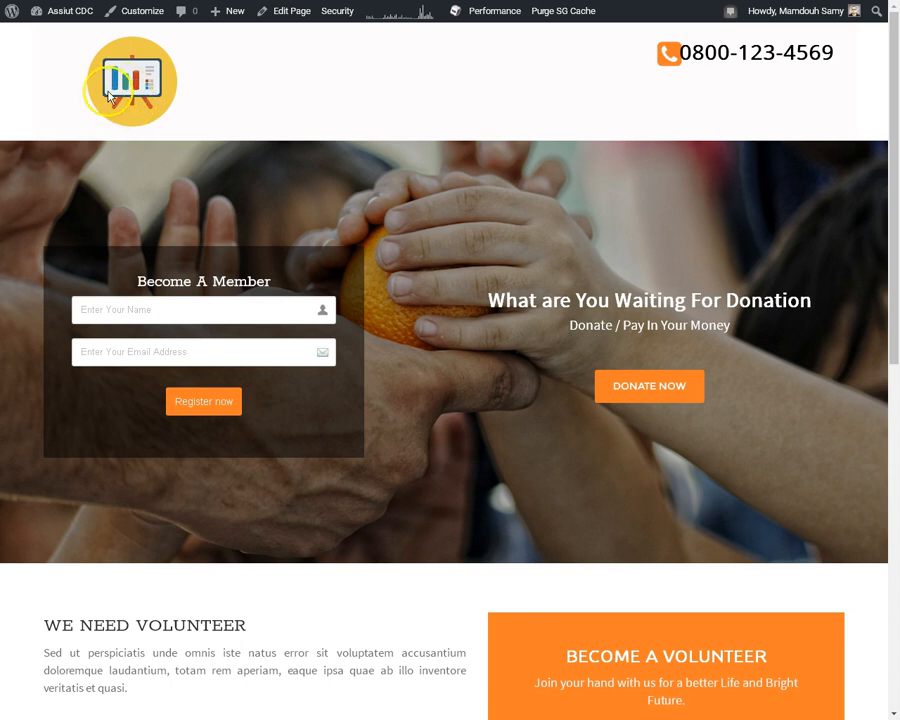
mouse_move(632, 312)
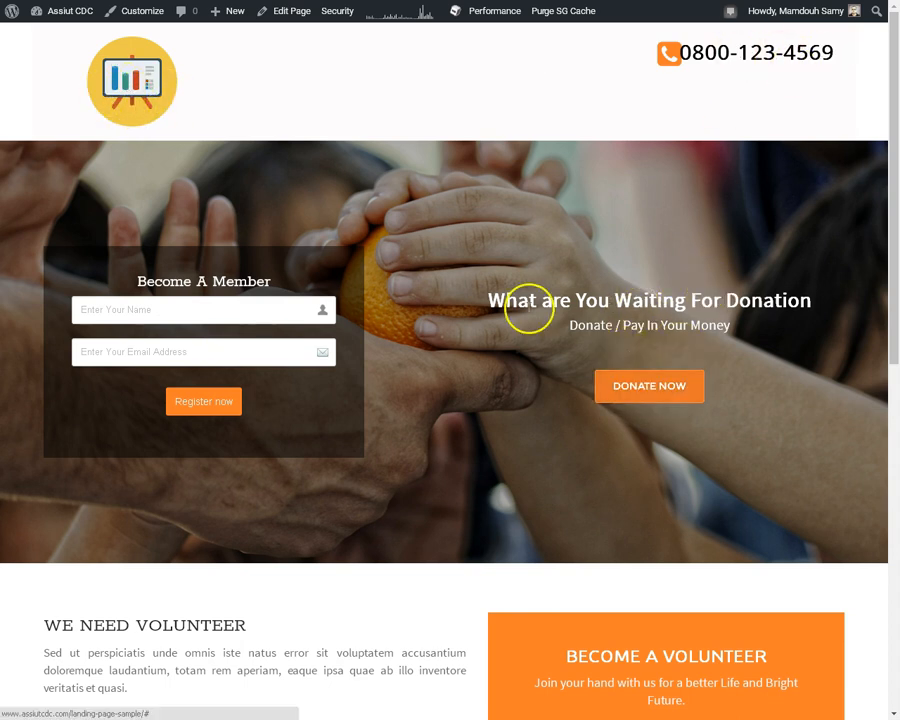
scroll("down", 3)
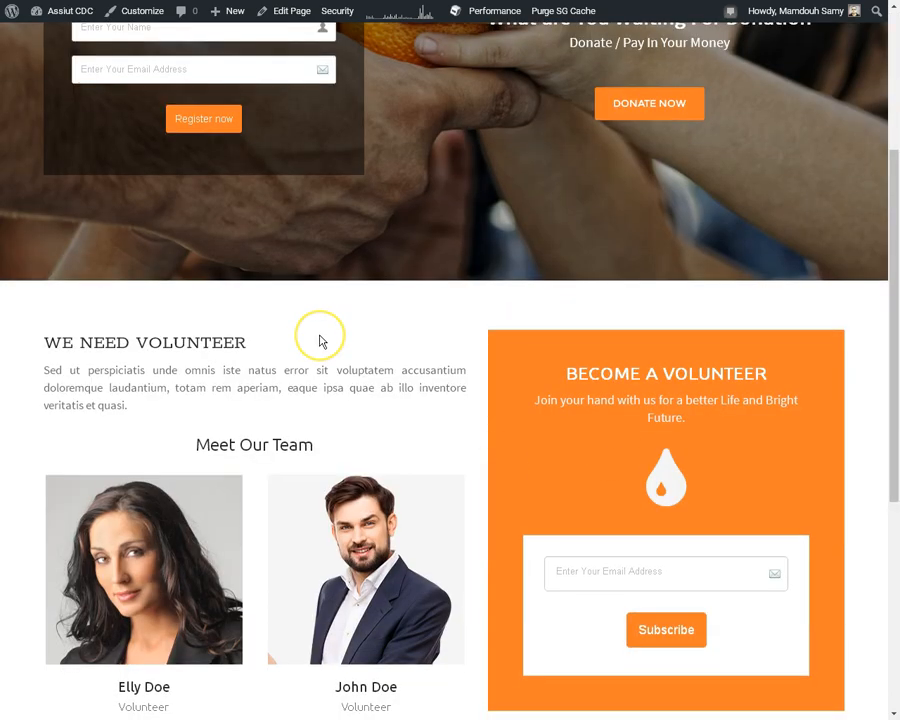
scroll("down", 3)
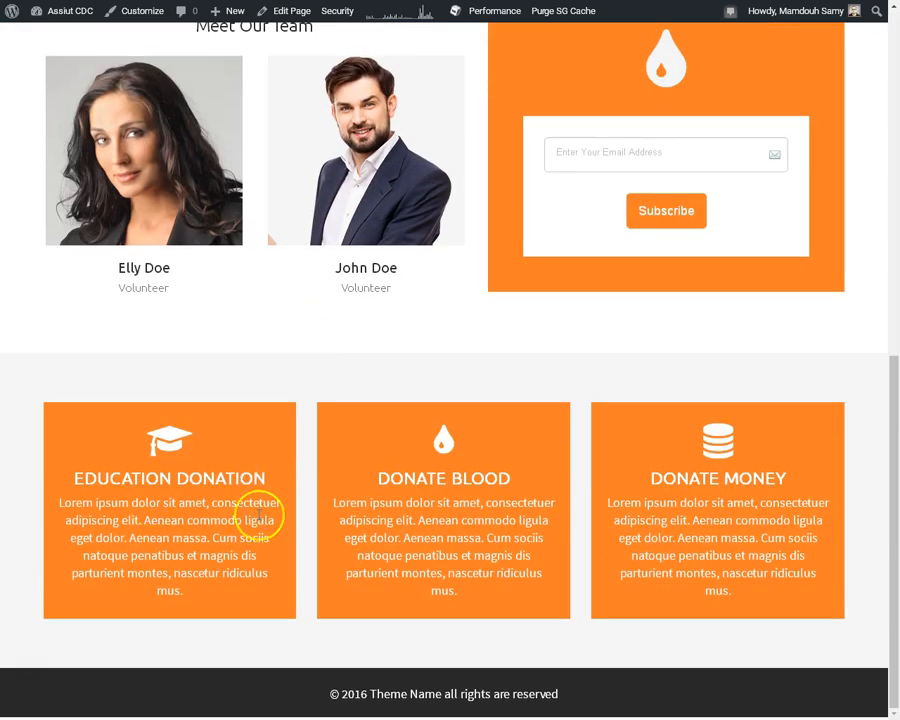
scroll("up", 3)
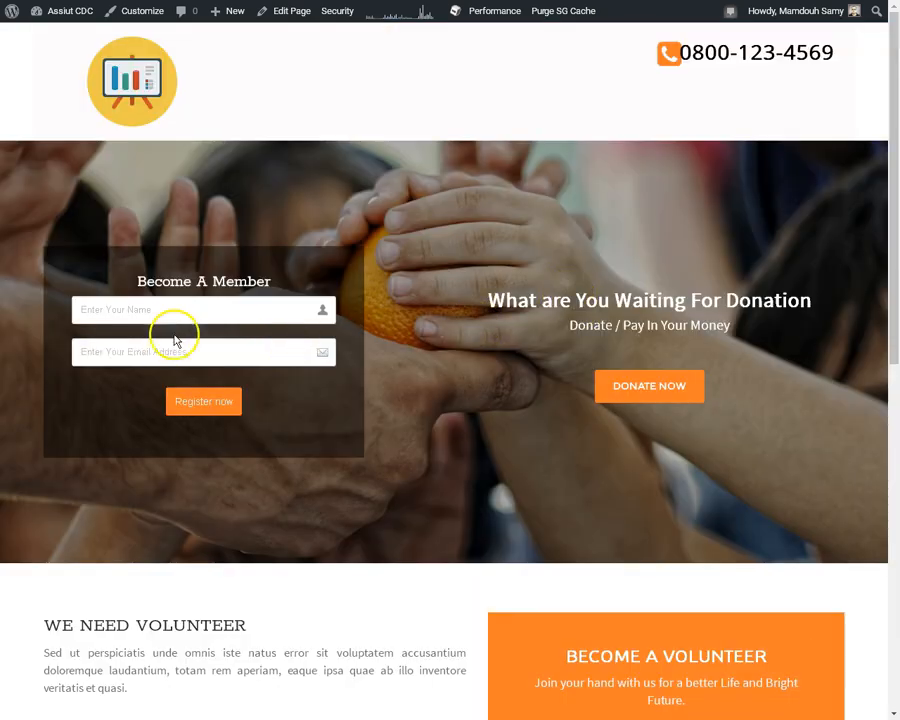
mouse_move(258, 391)
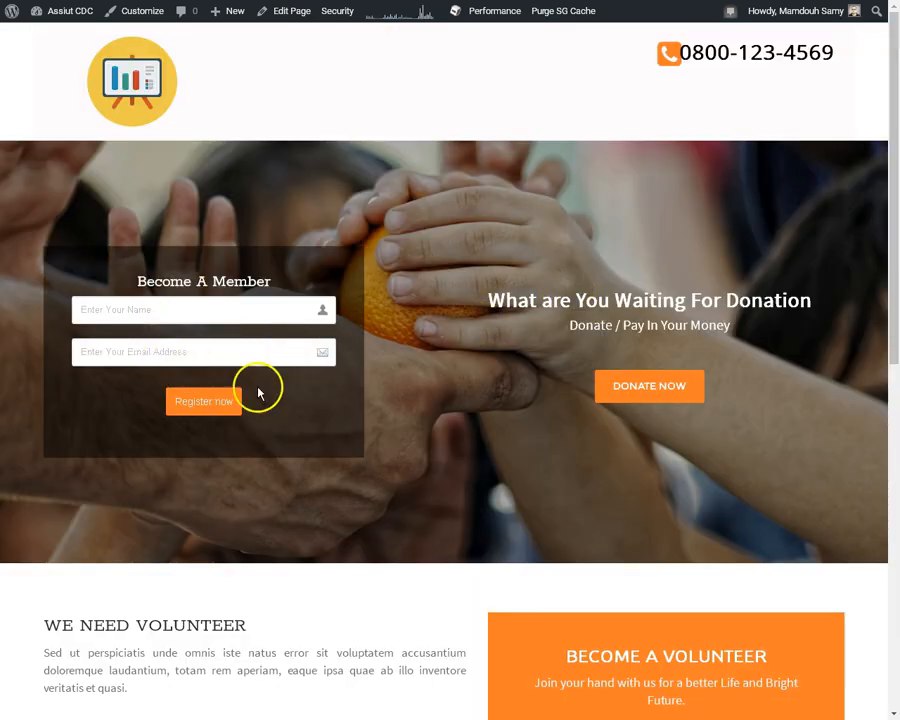
scroll("down", 3)
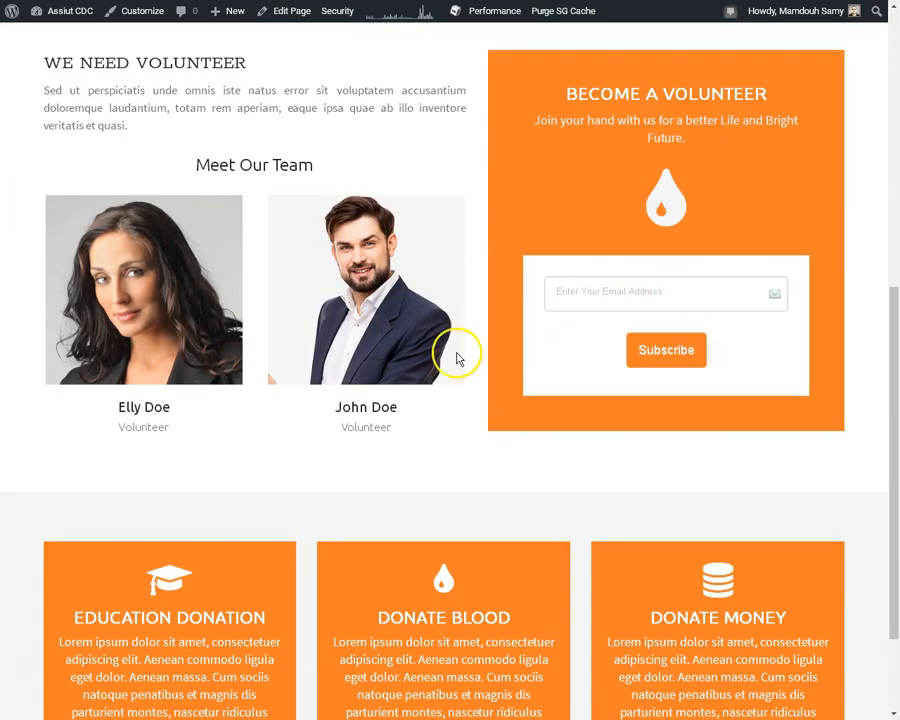
scroll("up", 3)
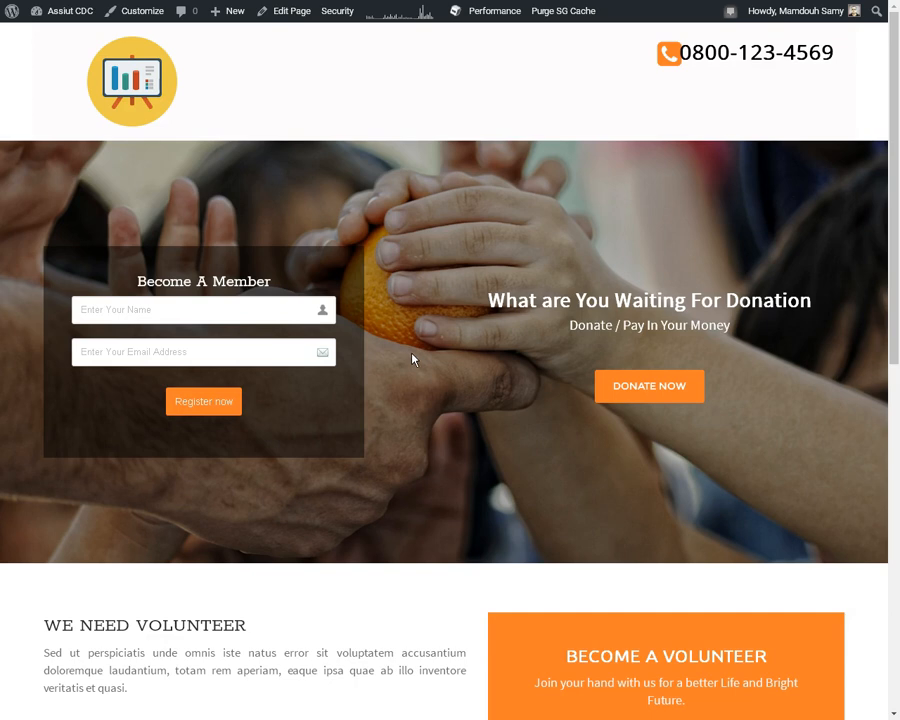
mouse_move(405, 230)
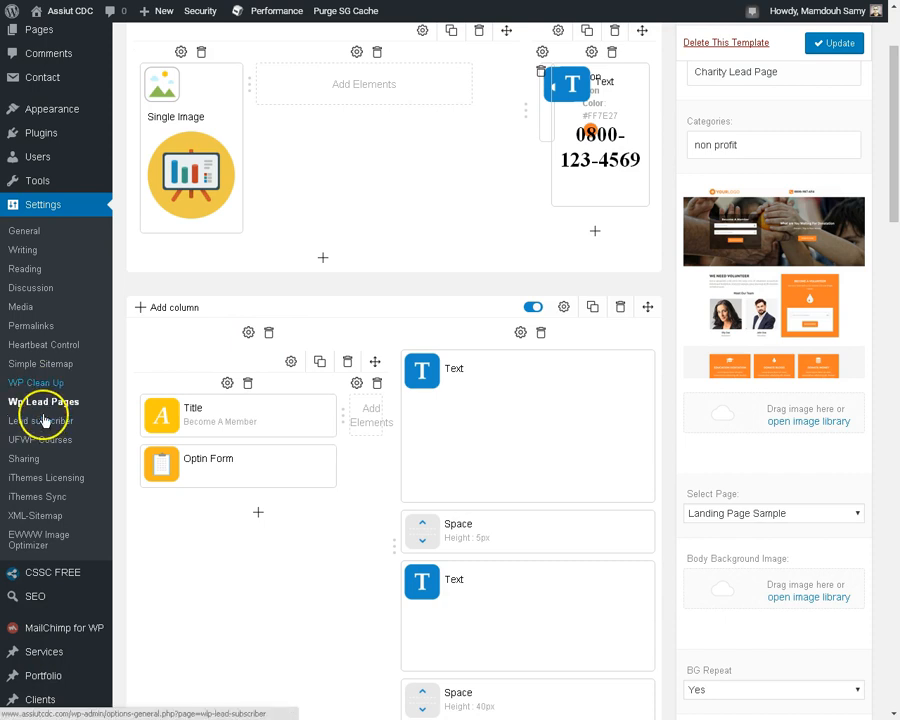
mouse_move(280, 358)
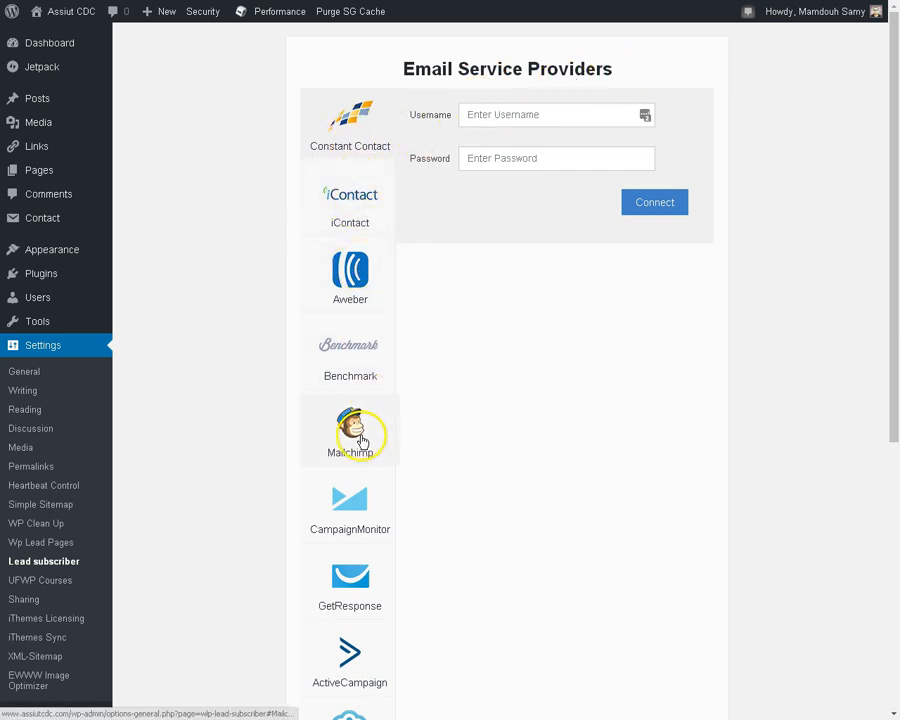
mouse_move(701, 258)
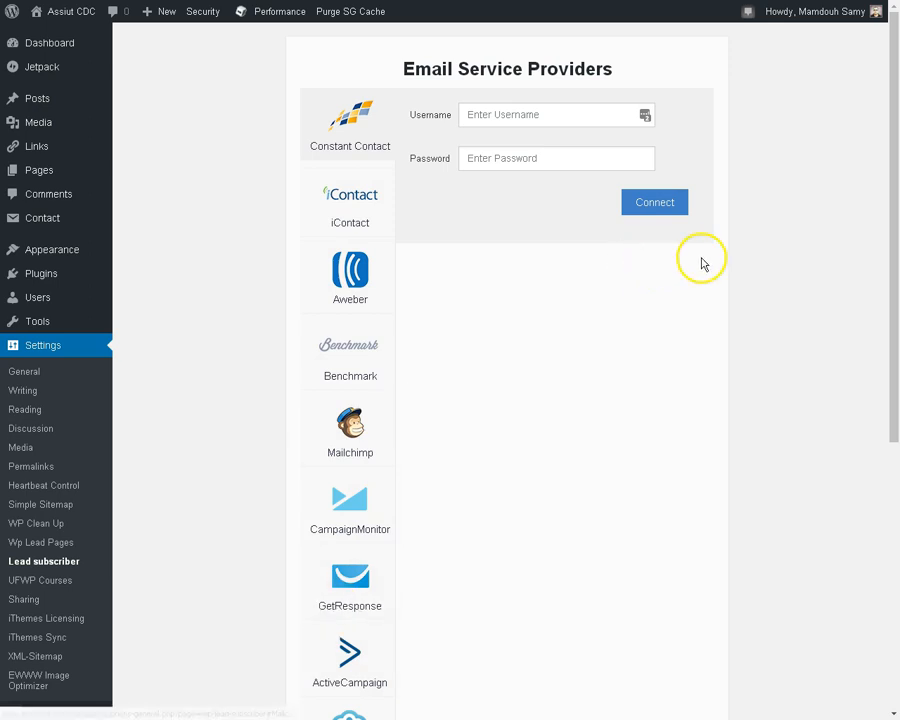
Step: Check the Aweber and Mailchimp provider settings, confirming Mailchimp shows a connected API key
scroll("down", 3)
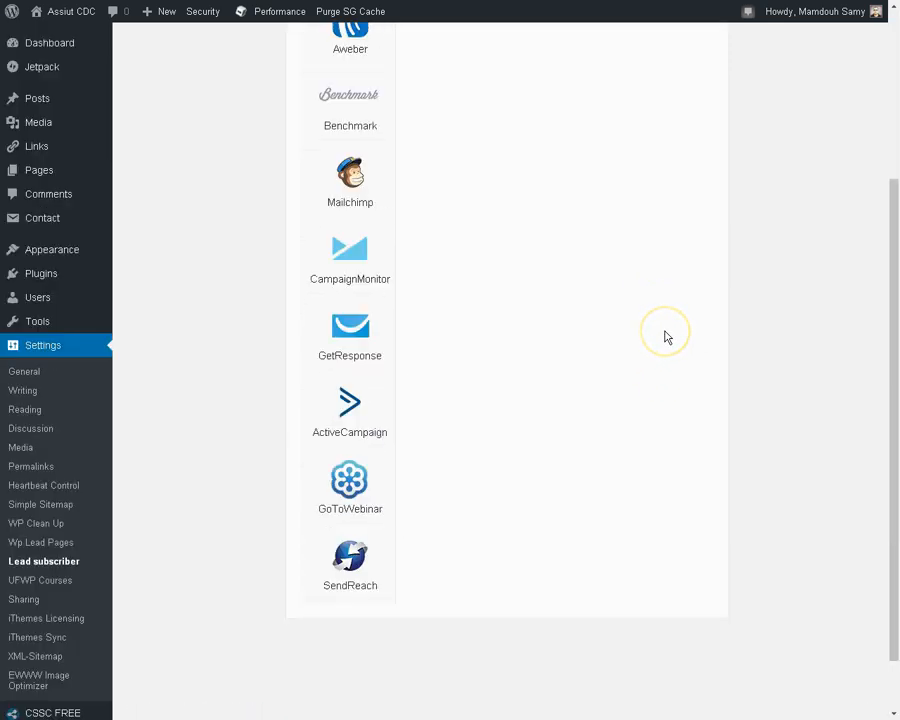
scroll("up", 3)
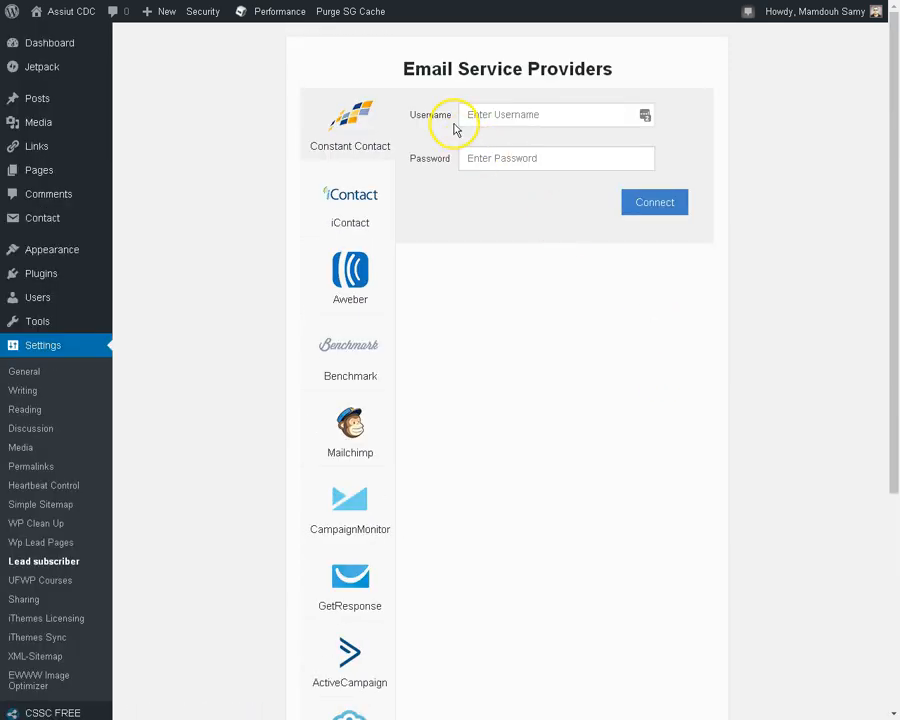
mouse_move(390, 214)
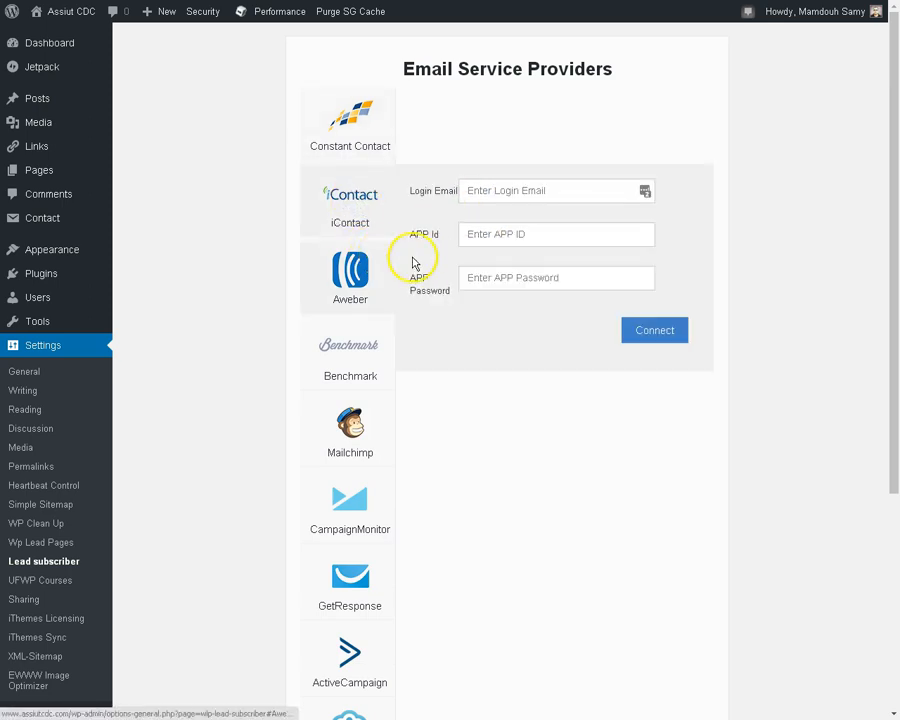
left_click(350, 273)
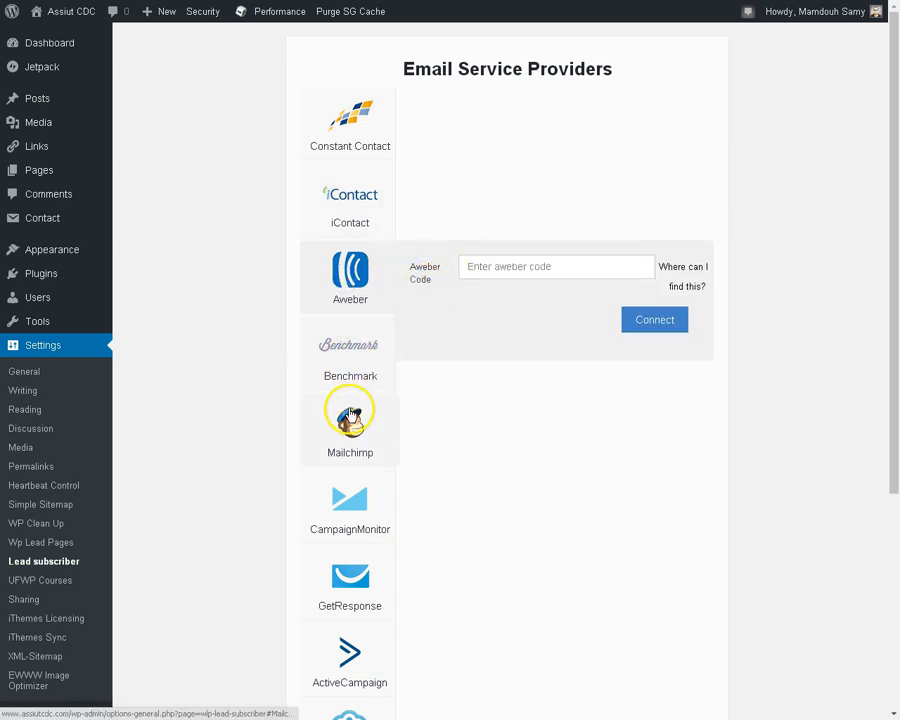
left_click(349, 415)
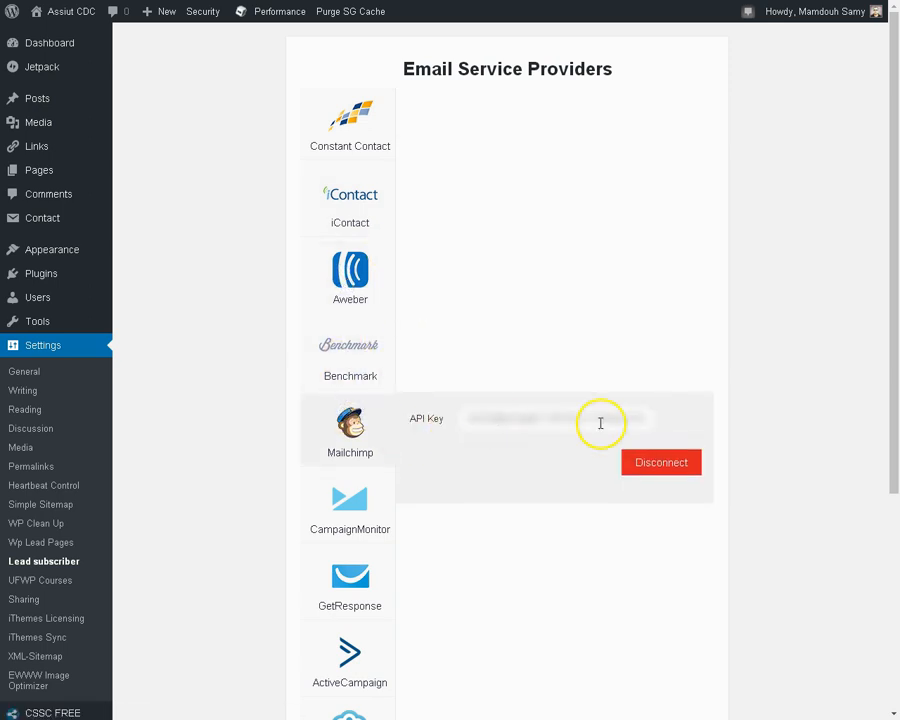
mouse_move(740, 422)
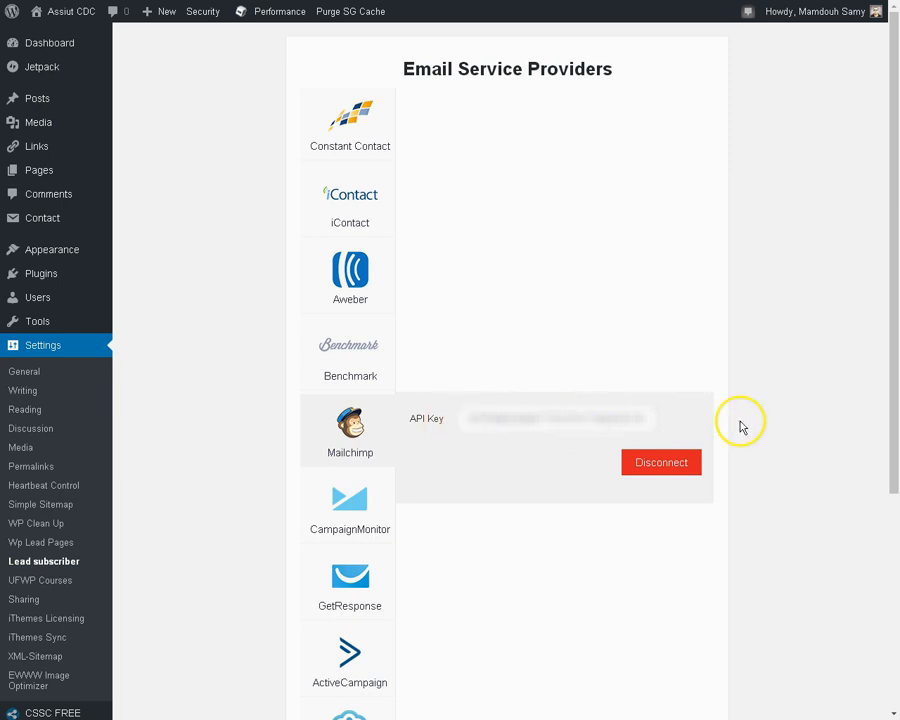
mouse_move(494, 310)
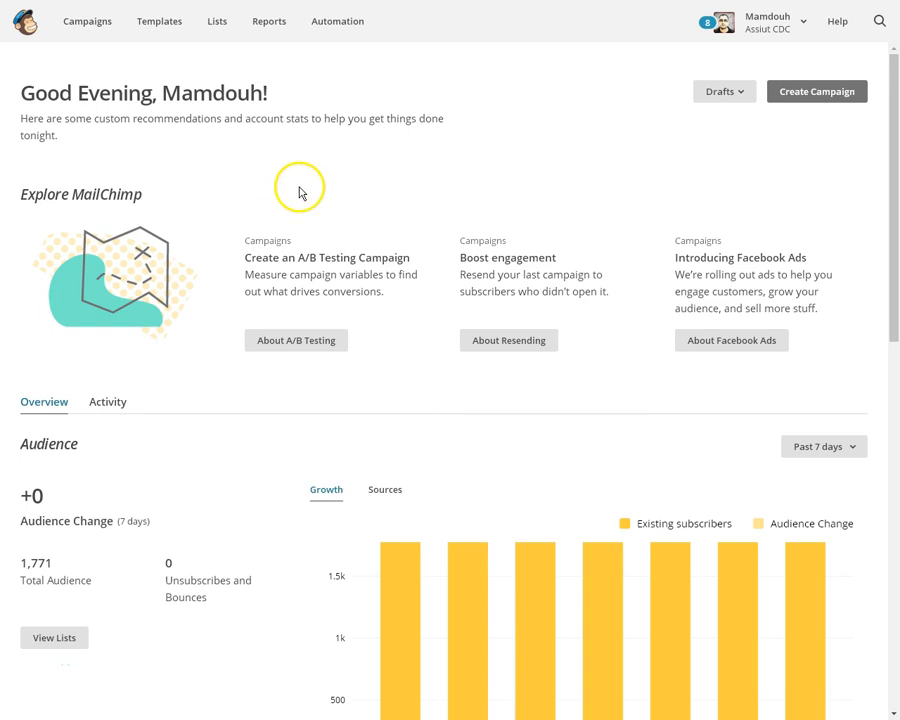
Step: Go to Account > Extras > API keys to see the two active keys
left_click(770, 21)
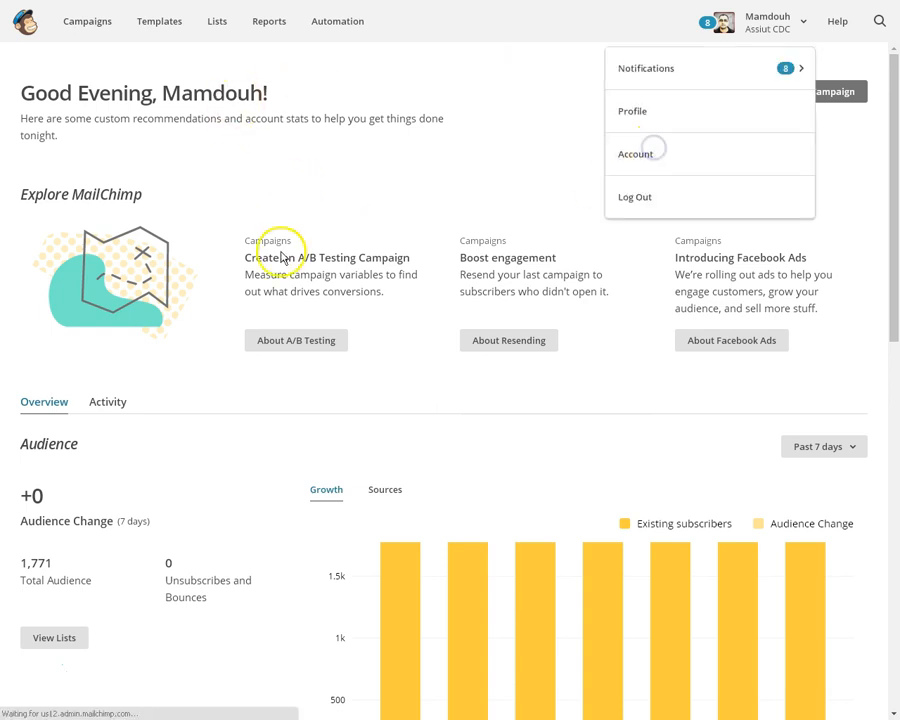
left_click(636, 153)
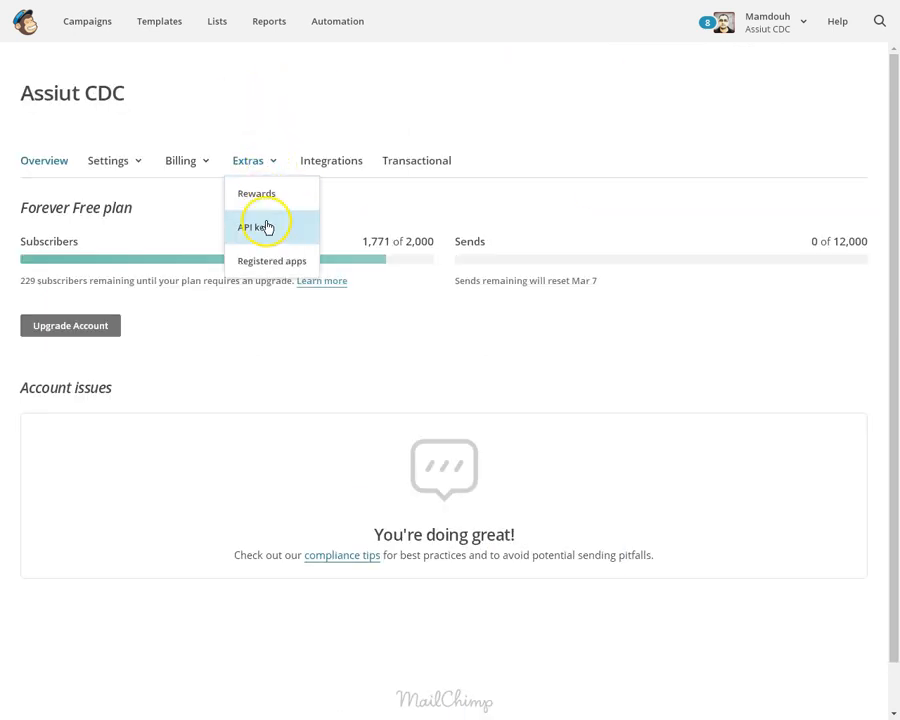
left_click(253, 226)
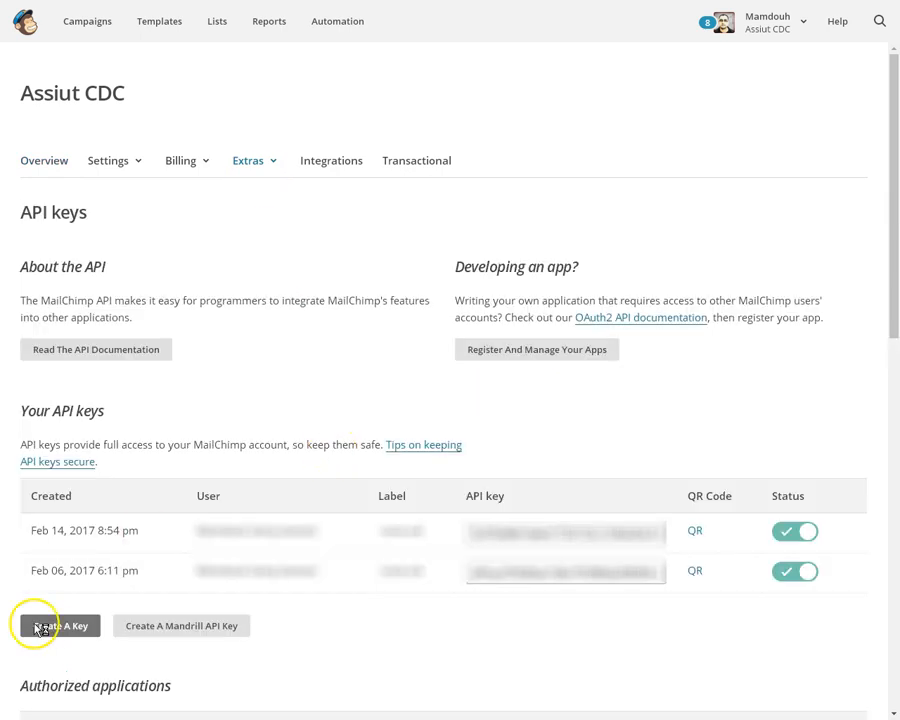
mouse_move(280, 348)
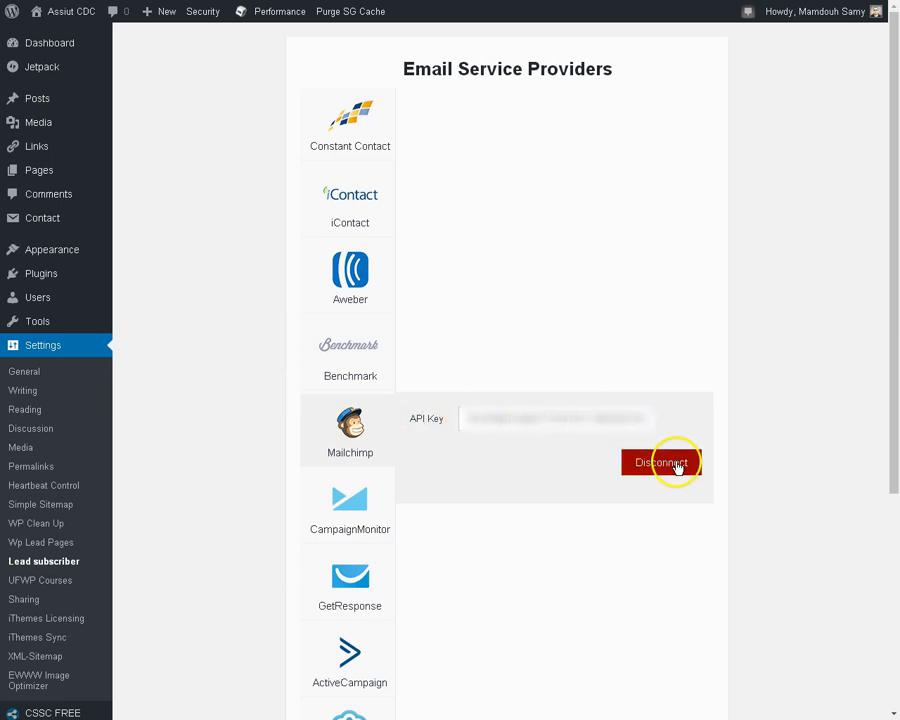
mouse_move(605, 467)
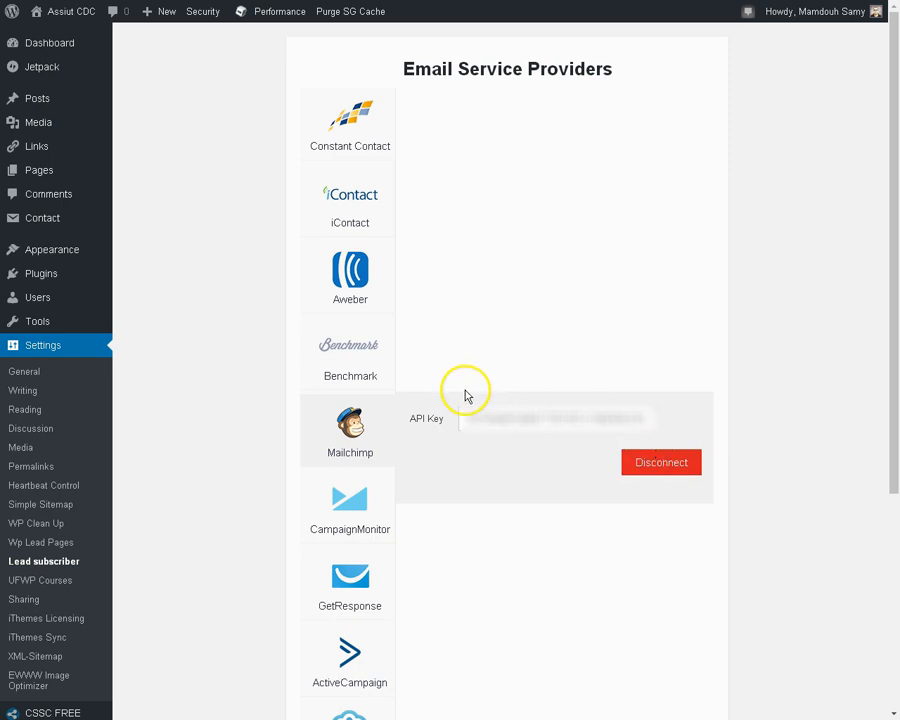
mouse_move(435, 390)
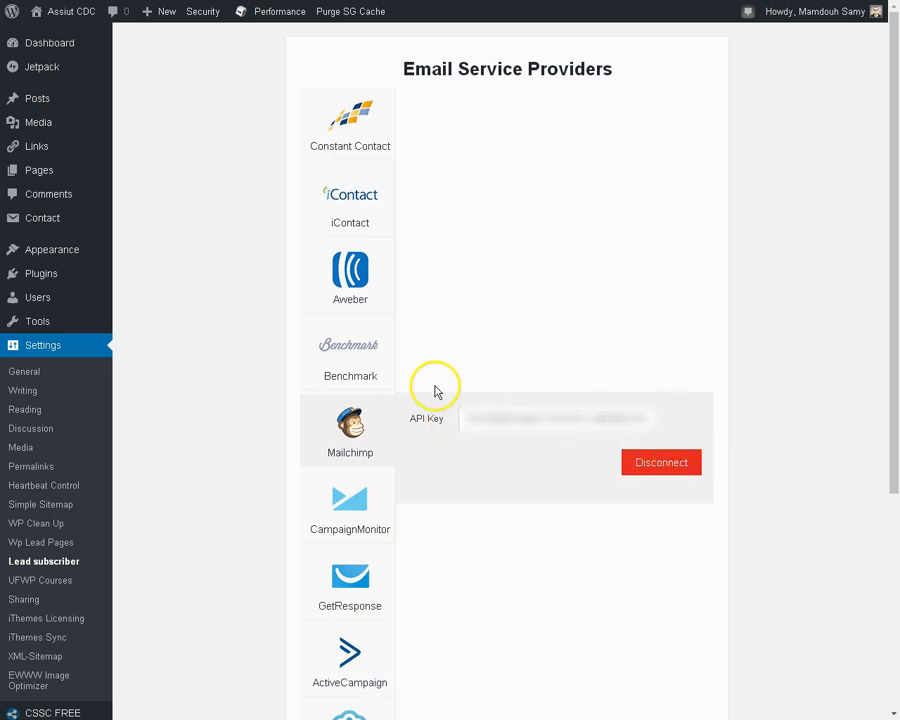
mouse_move(286, 368)
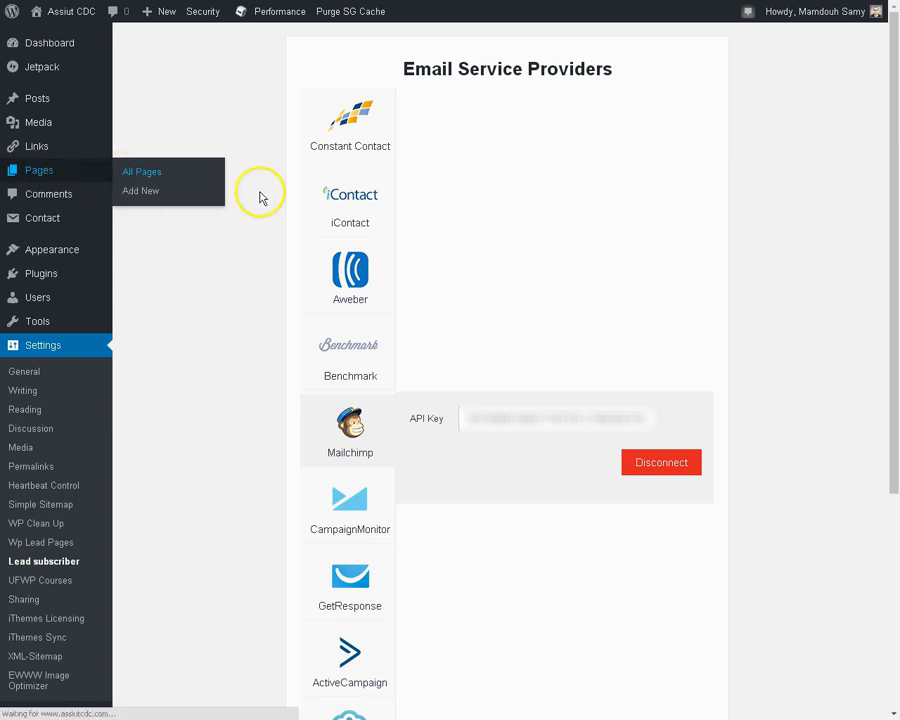
mouse_move(226, 211)
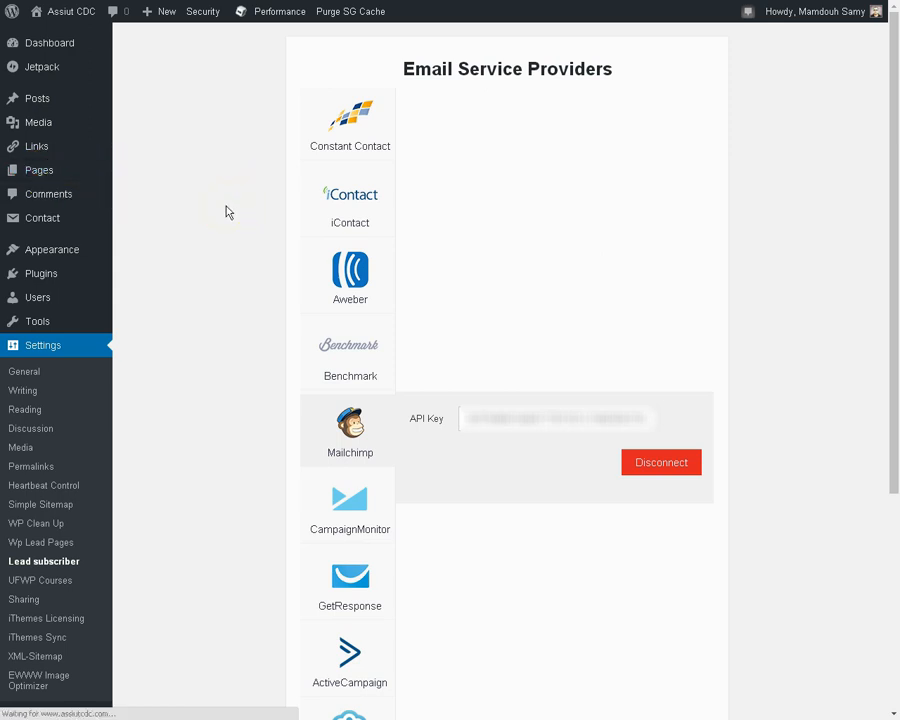
mouse_move(185, 203)
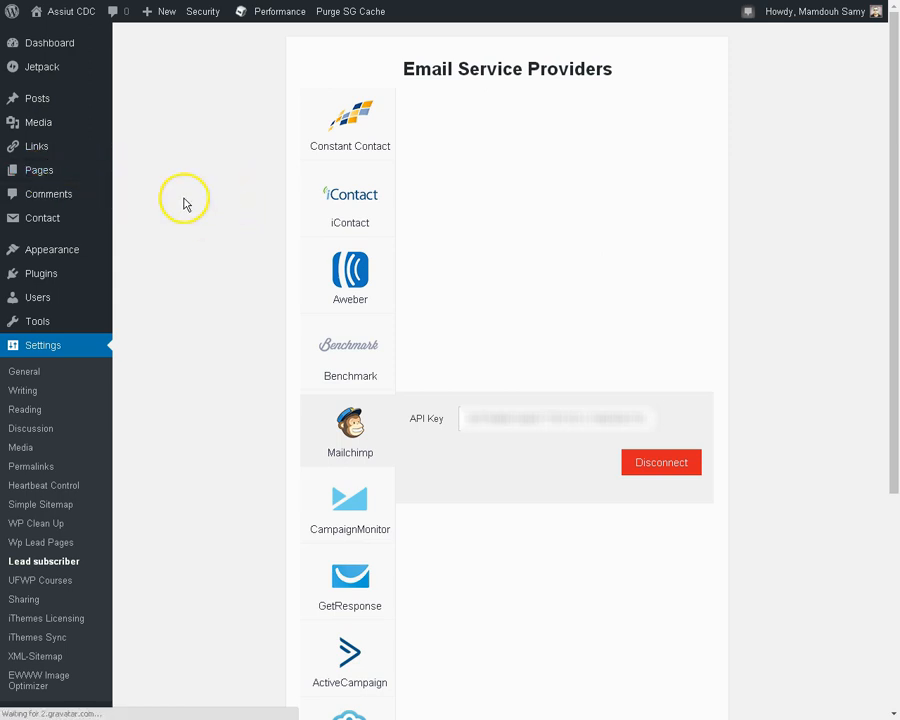
Step: Open Landing Page Sample from All Pages in the Live Editor
left_click(39, 170)
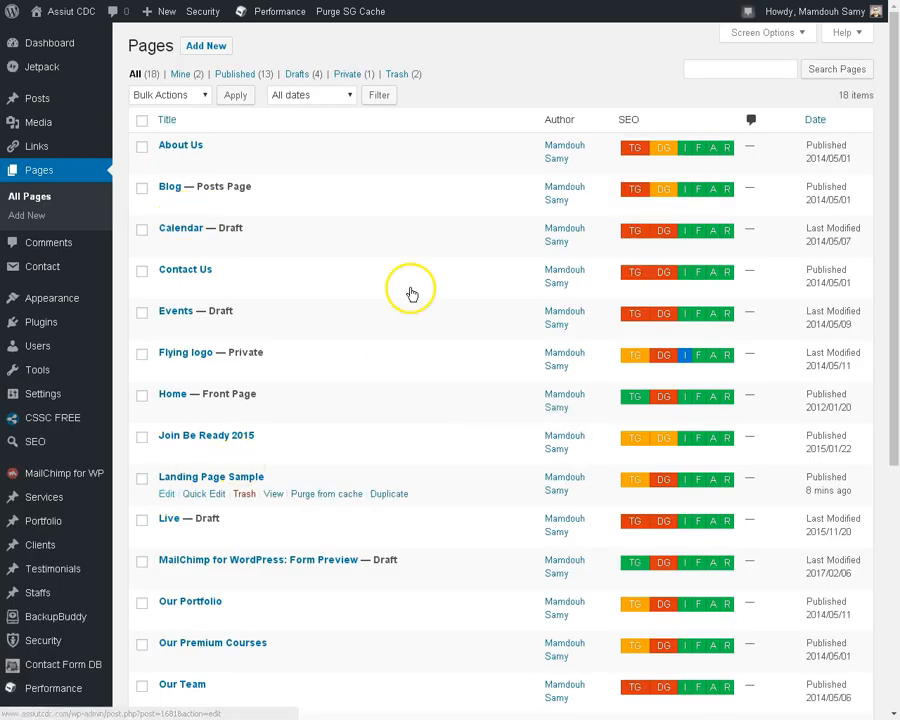
left_click(211, 477)
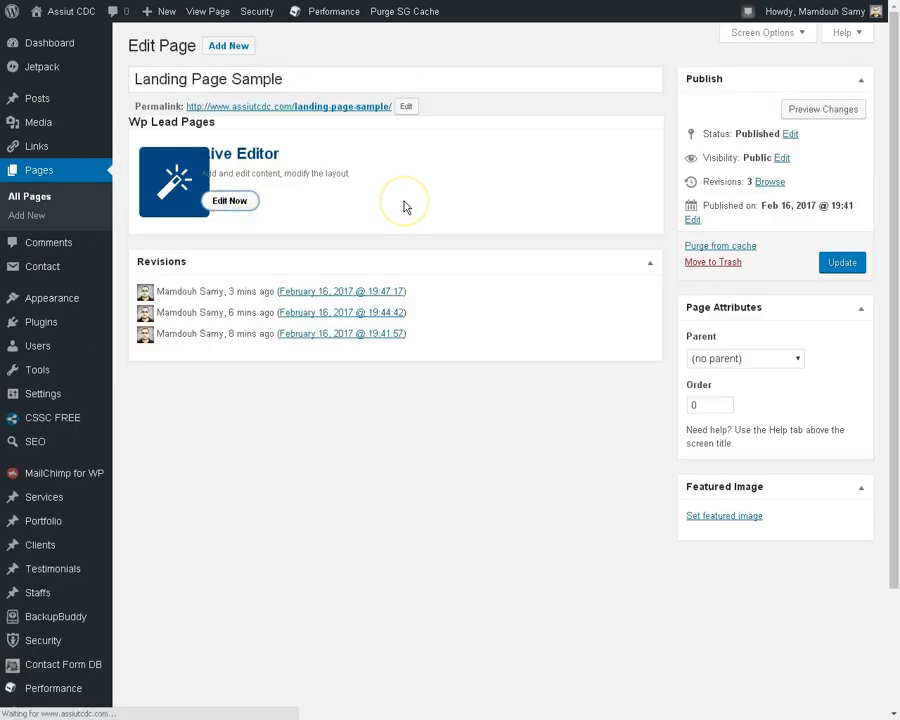
mouse_move(405, 206)
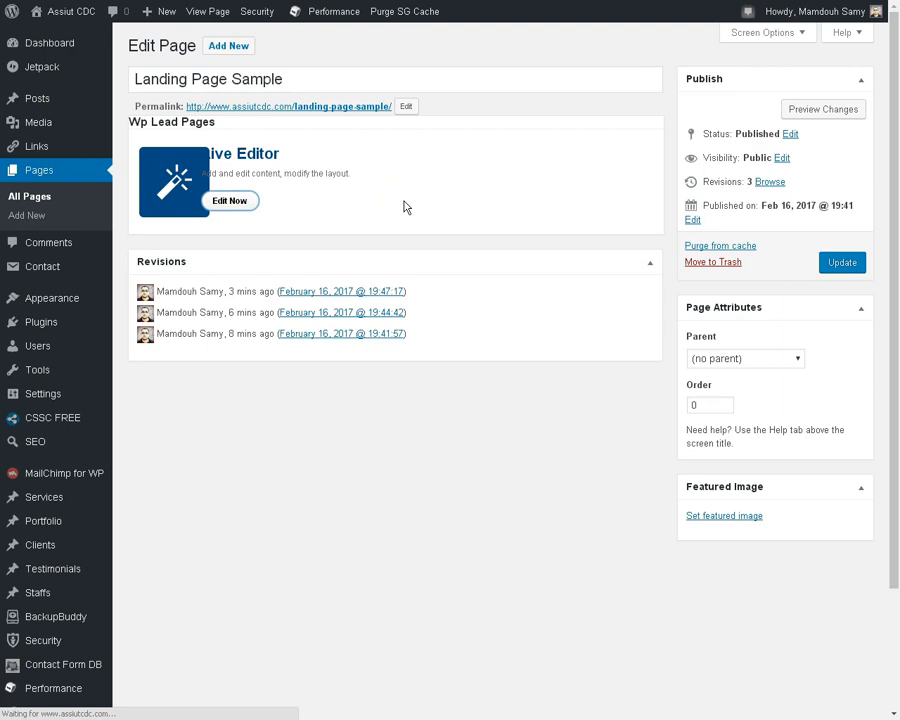
left_click(229, 201)
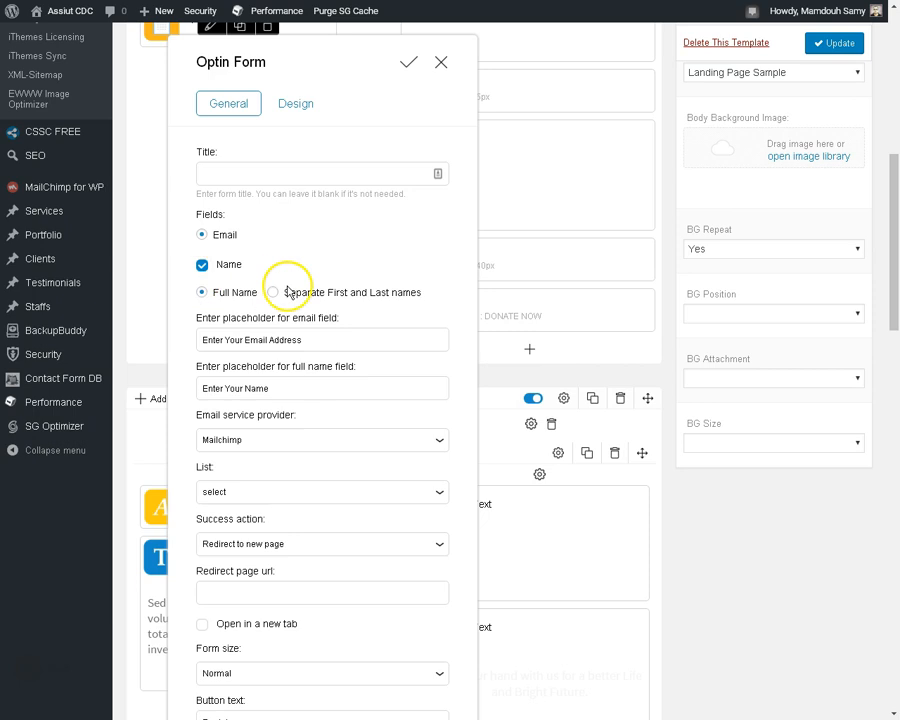
Step: Set the Optin Form list to Online shopping Secrets and the success action to Redirect to new page
scroll("down", 3)
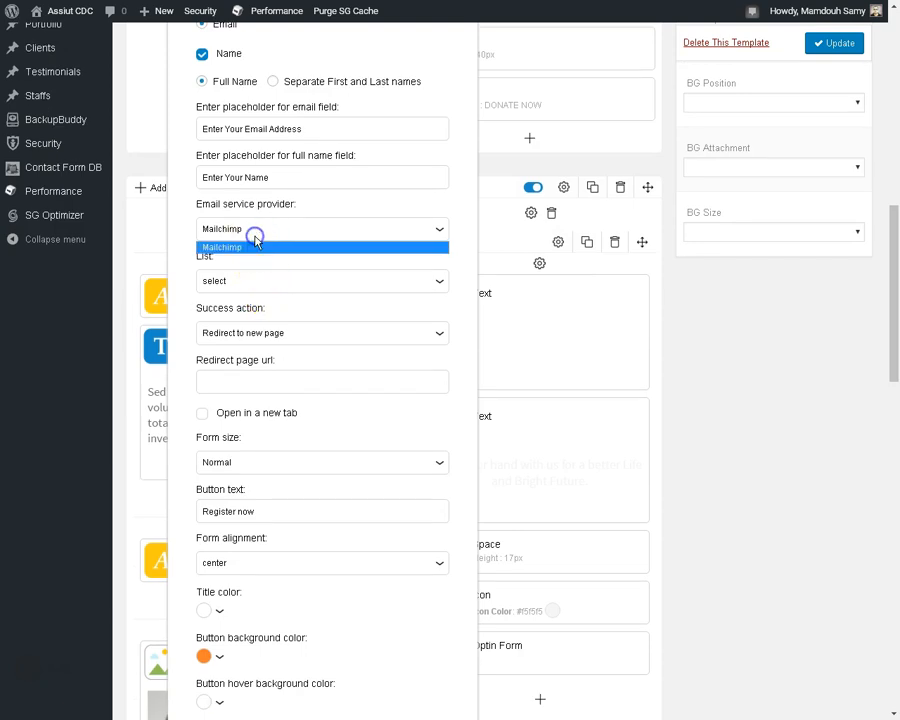
mouse_move(285, 230)
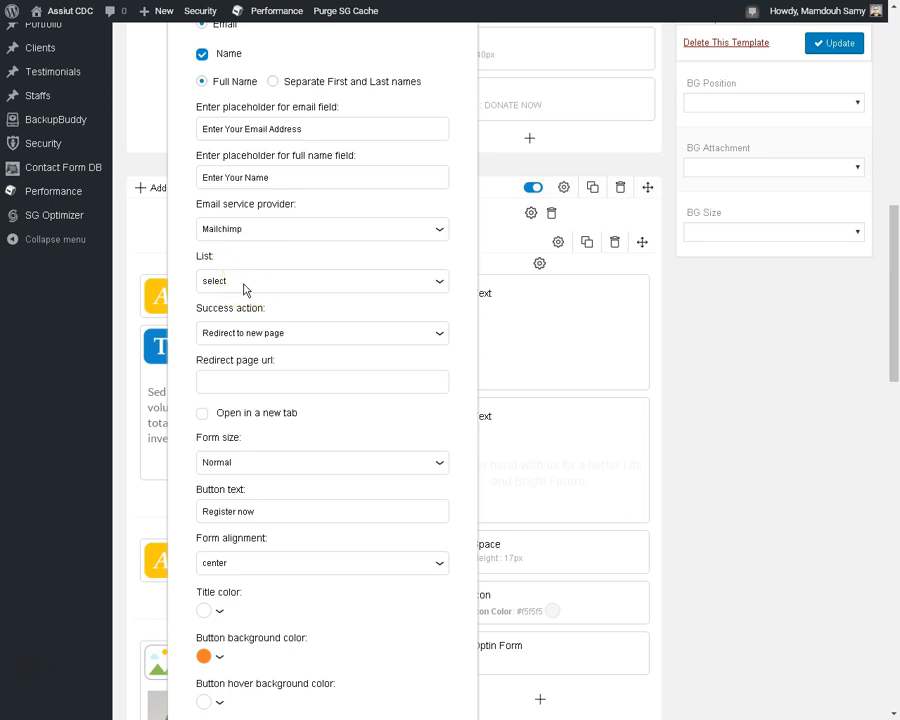
left_click(320, 281)
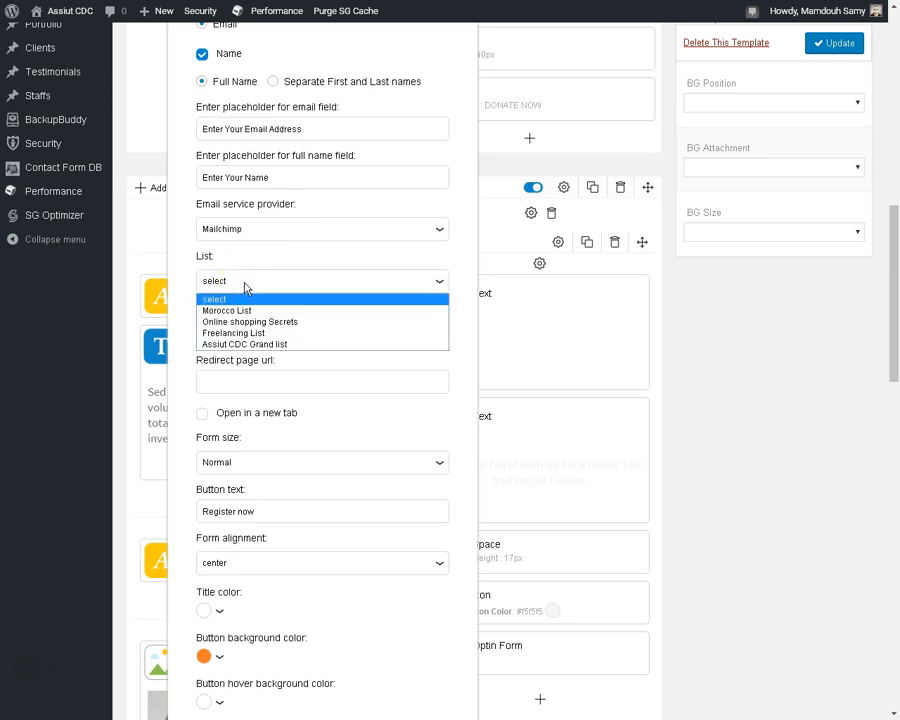
left_click(249, 321)
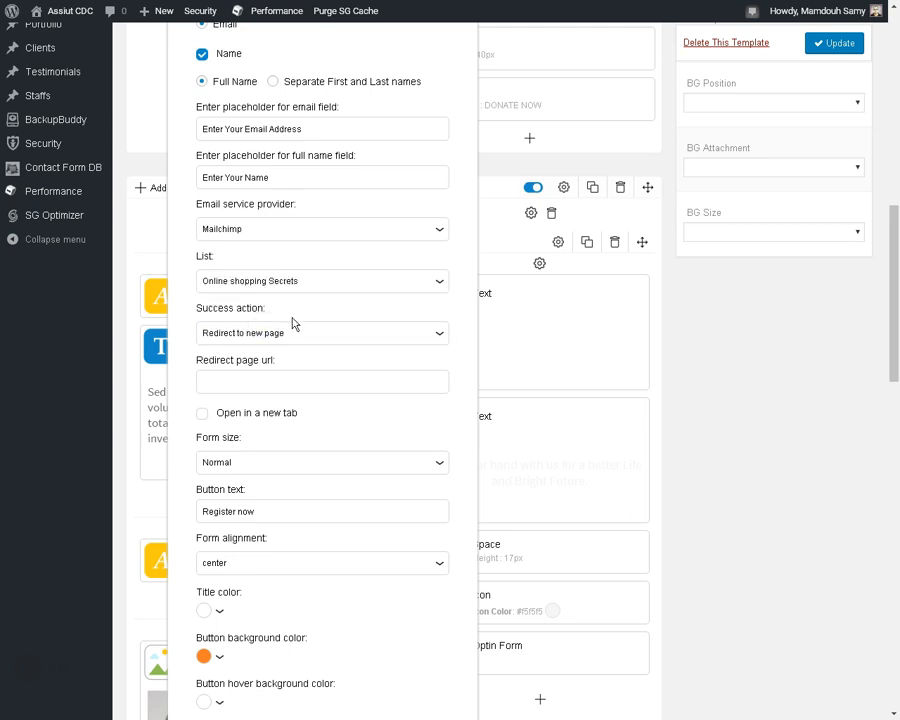
scroll("down", 3)
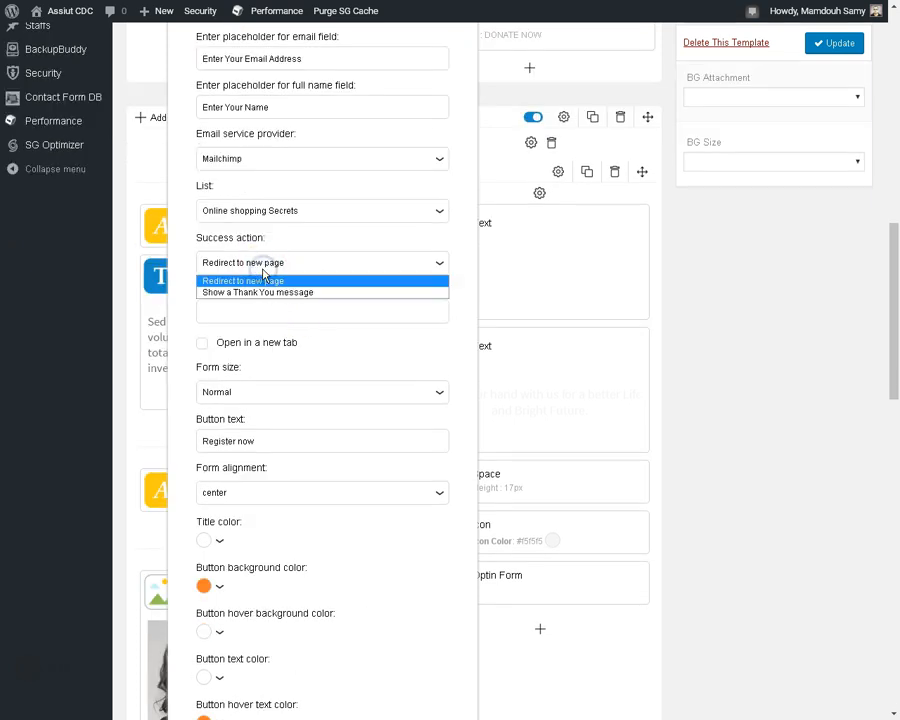
mouse_move(320, 268)
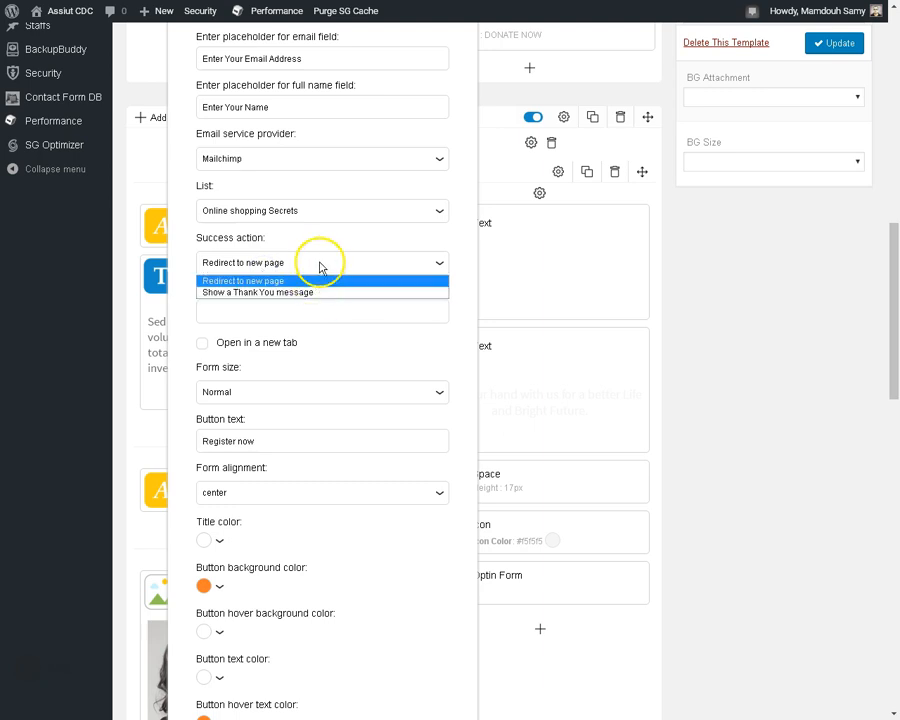
left_click(243, 280)
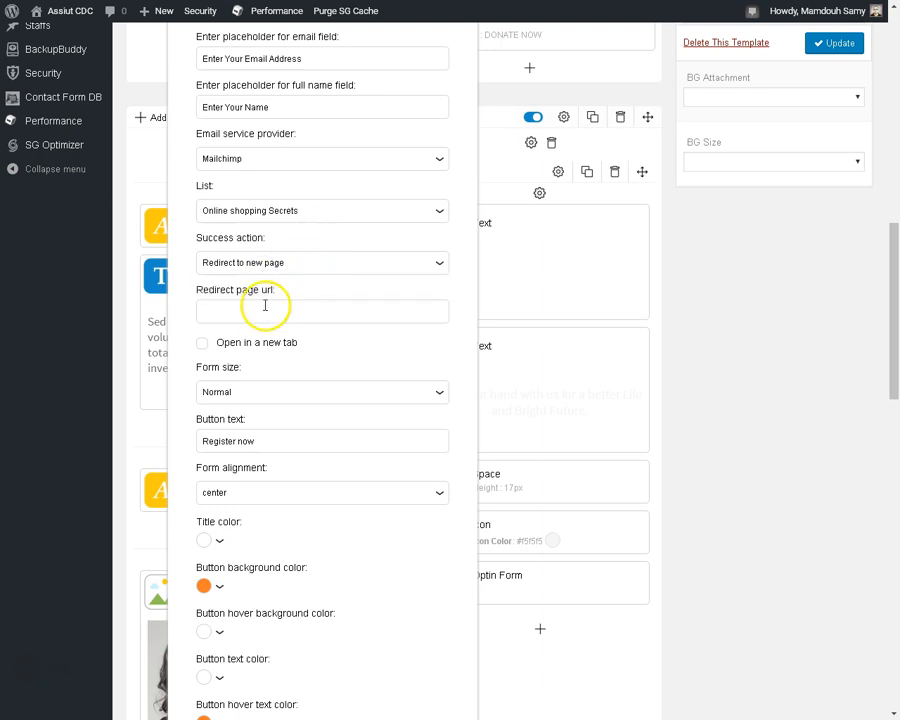
mouse_move(320, 375)
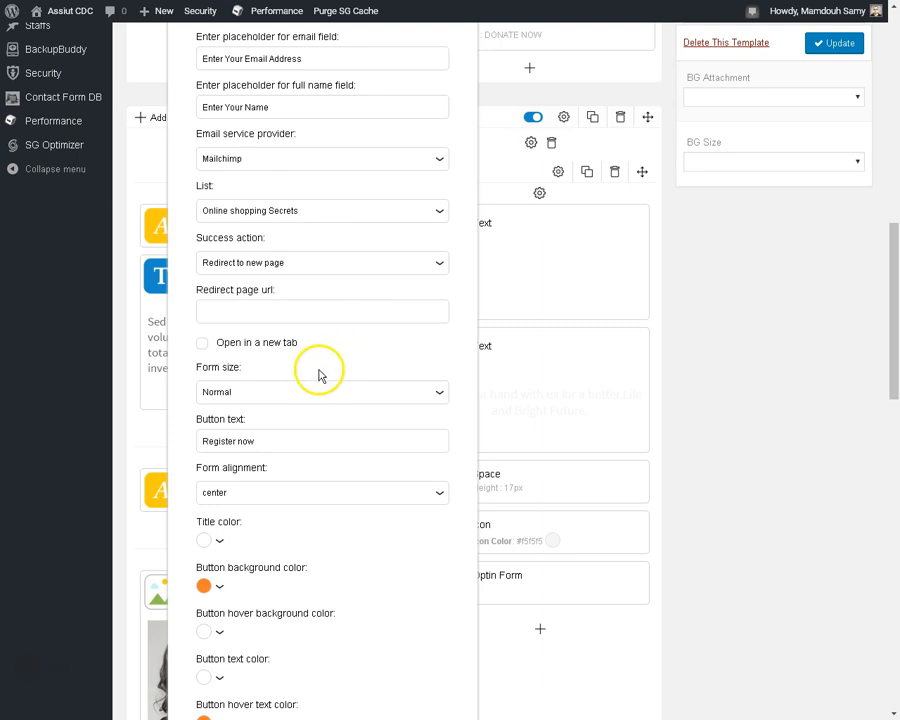
scroll("down", 3)
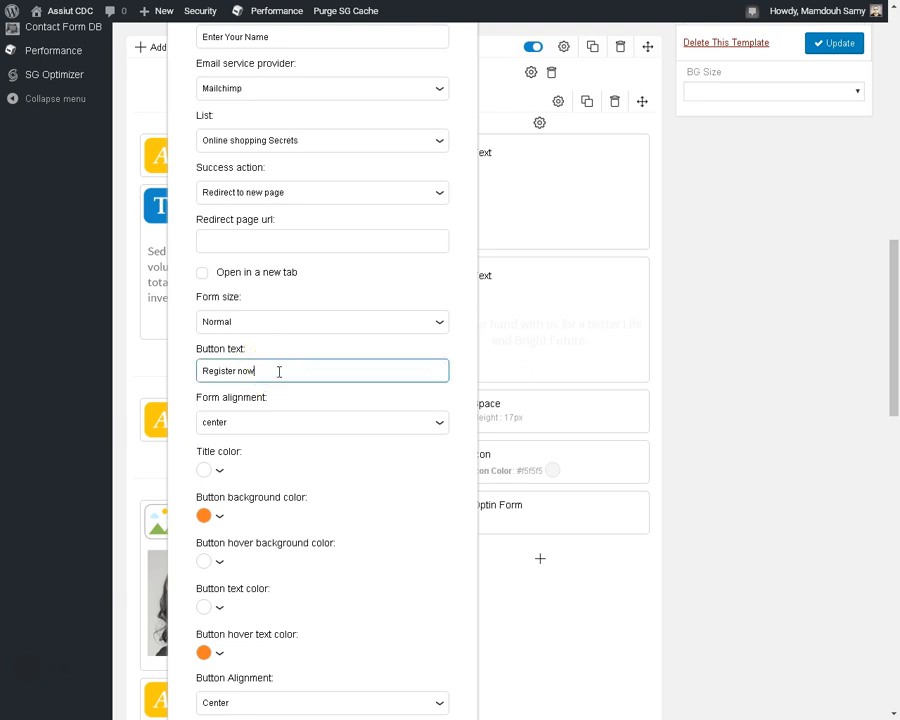
Step: Change the opt-in form's Register now button background colour from orange to blue
scroll("down", 3)
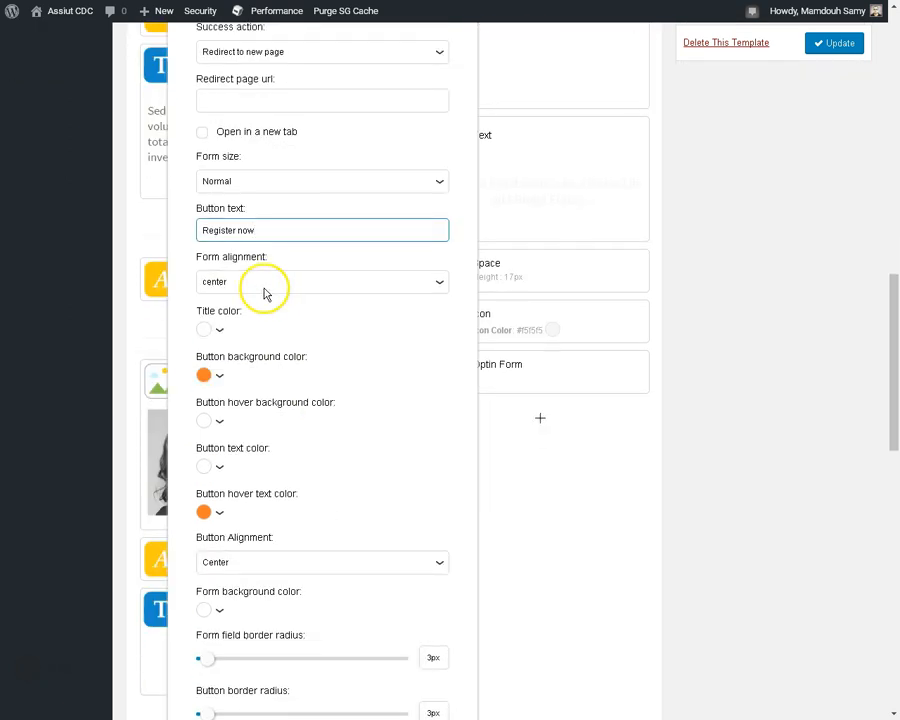
mouse_move(219, 333)
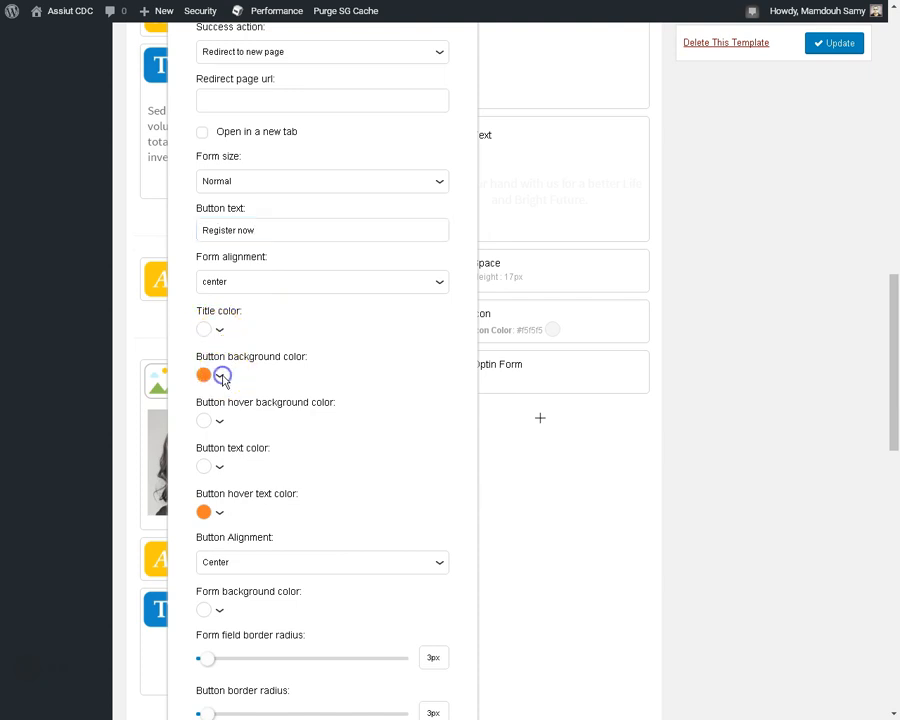
left_click(204, 374)
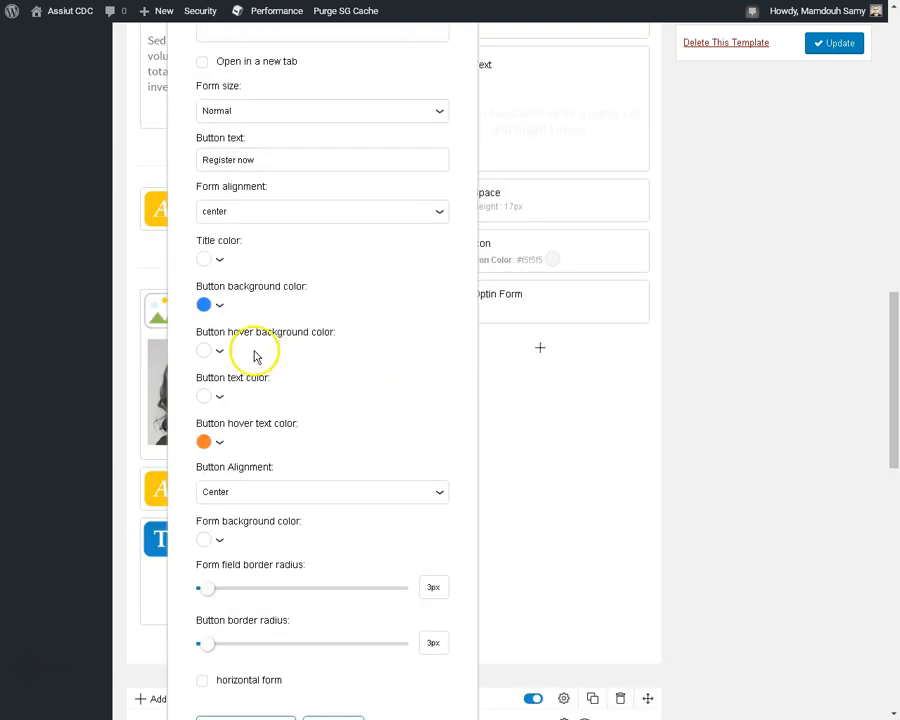
scroll("down", 3)
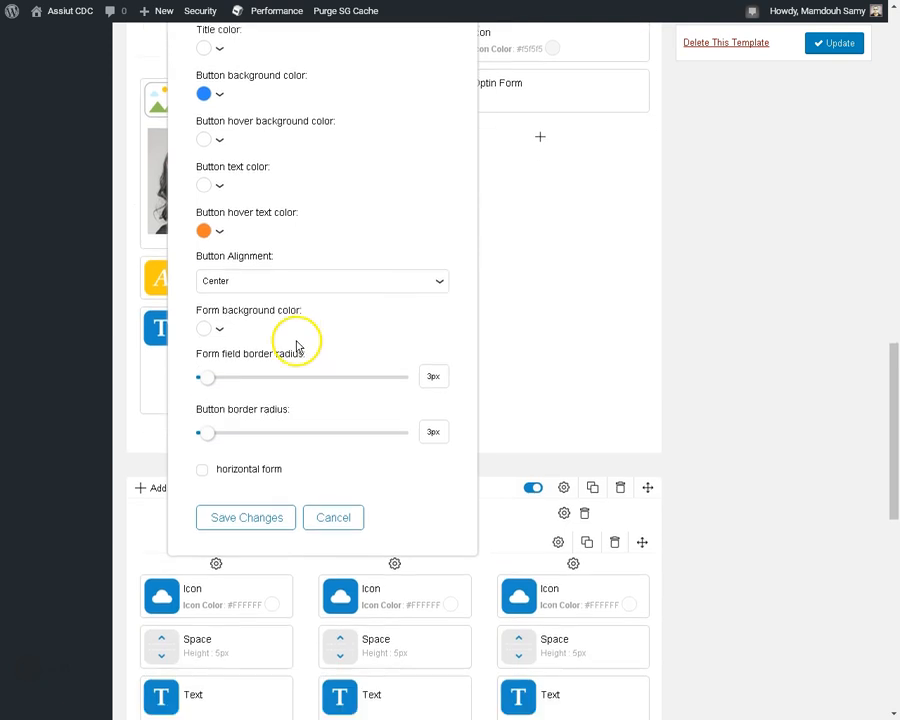
mouse_move(282, 390)
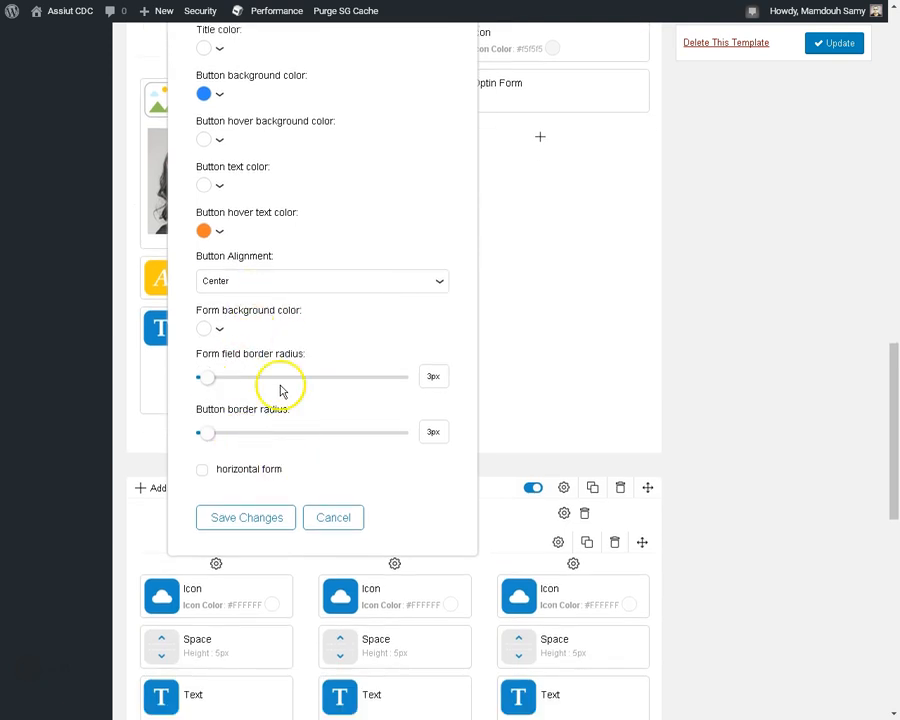
mouse_move(257, 497)
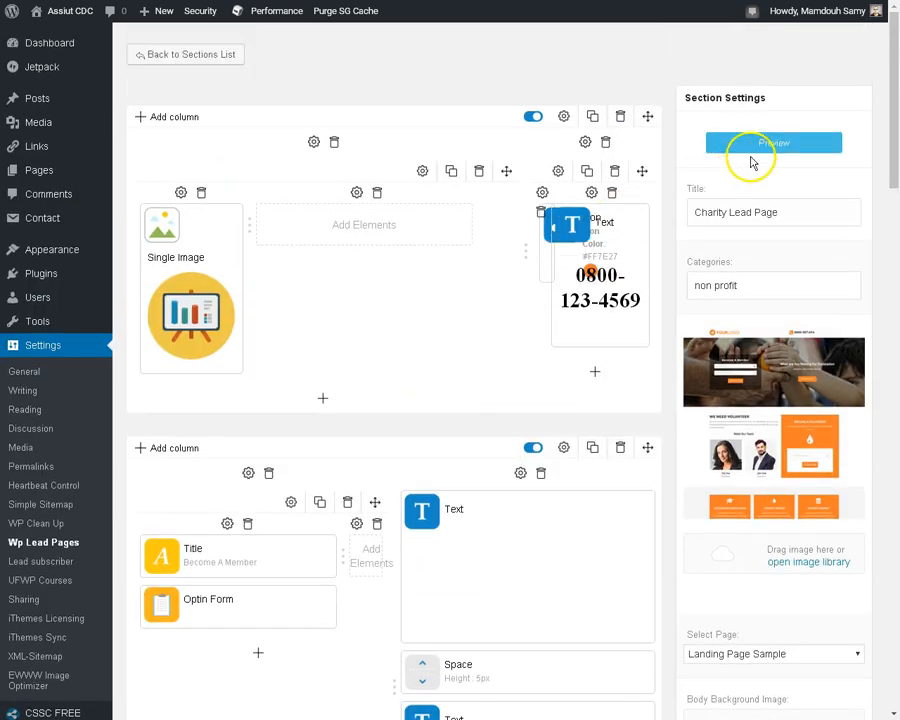
mouse_move(663, 229)
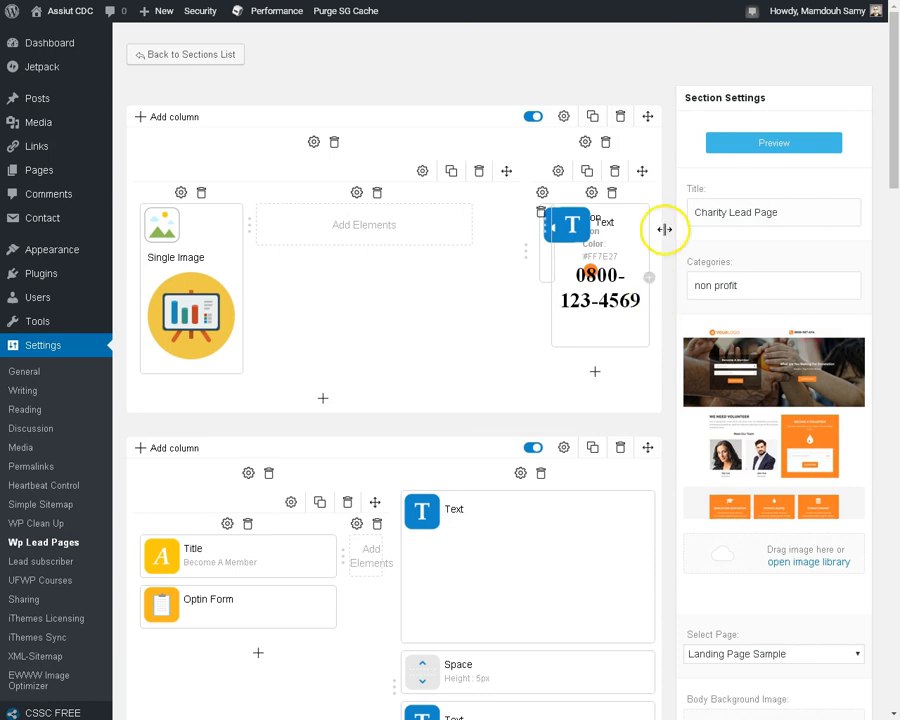
Step: Update the Charity Lead Page template and preview the landing page with its blue button
scroll("down", 3)
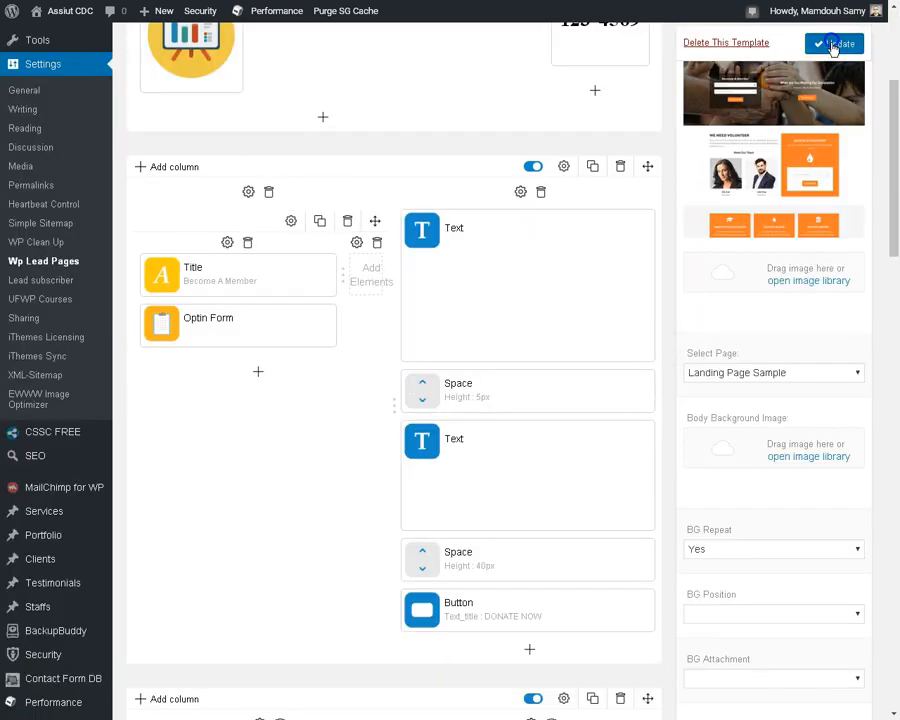
left_click(834, 43)
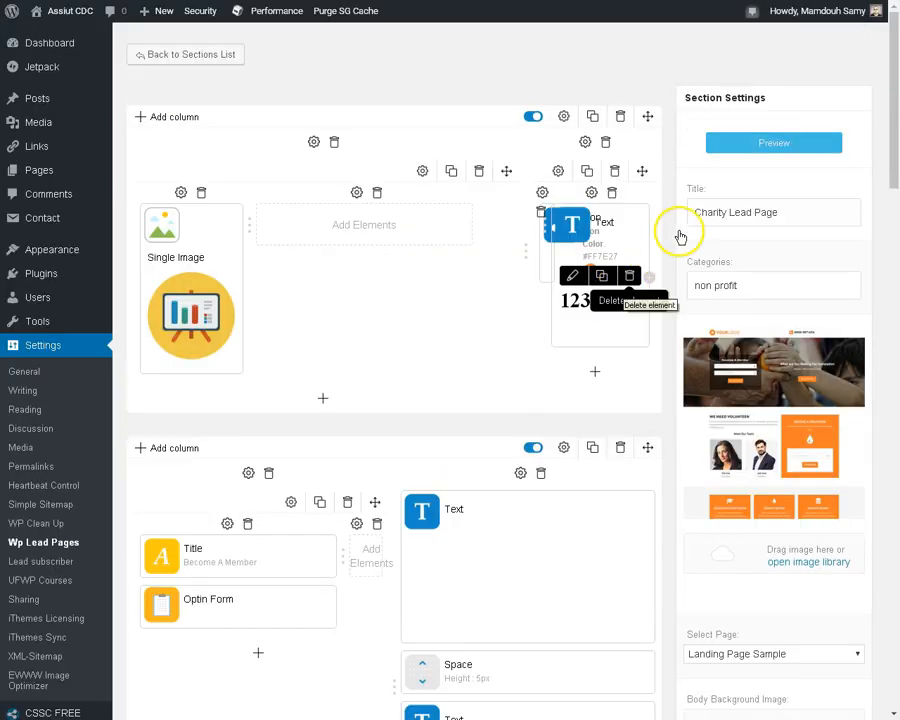
left_click(773, 142)
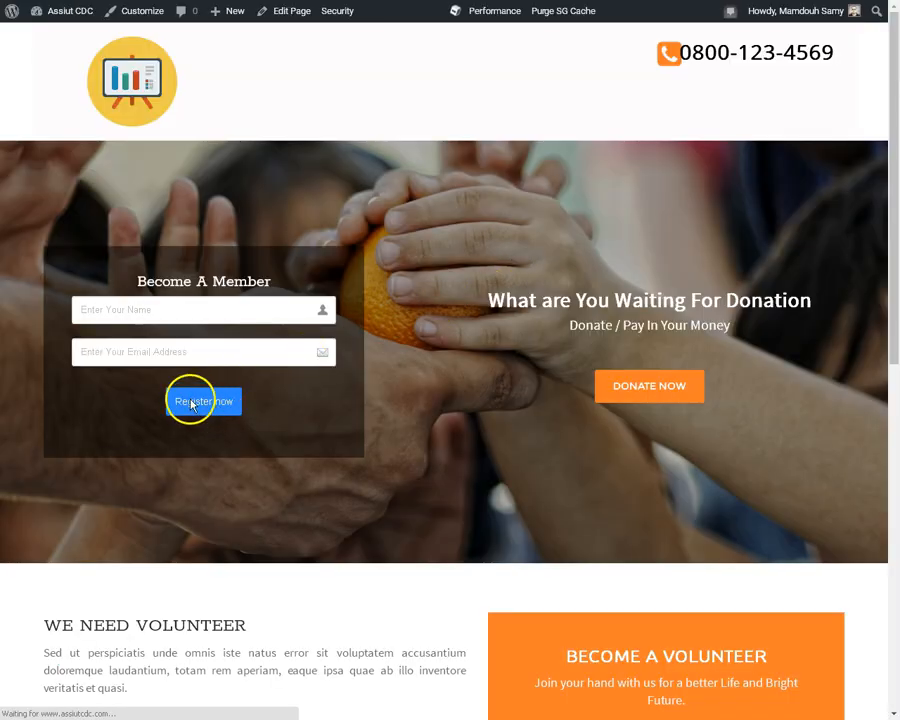
mouse_move(286, 435)
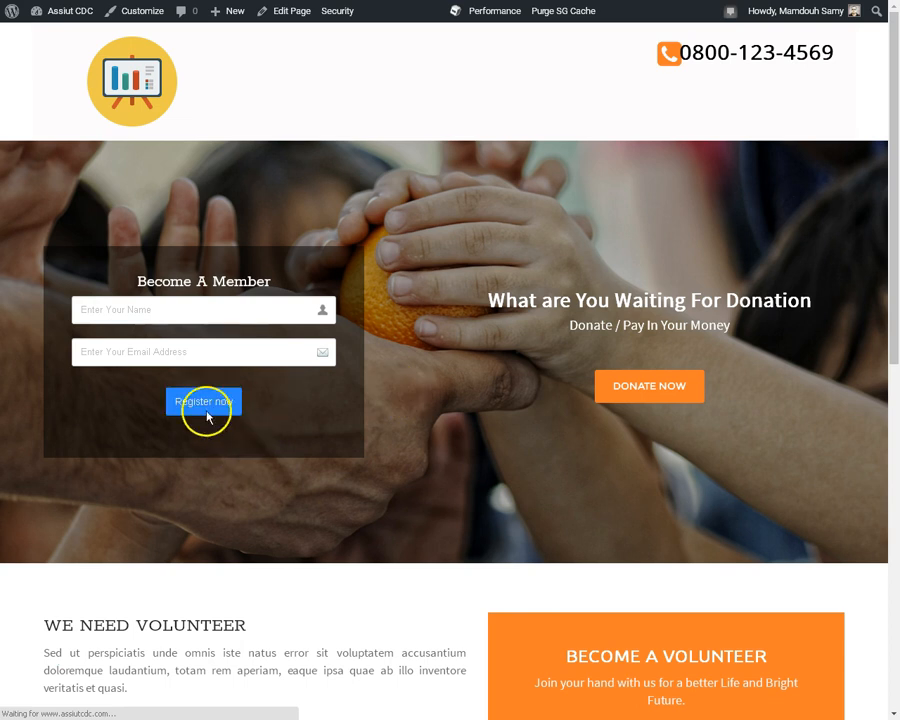
left_click(203, 309)
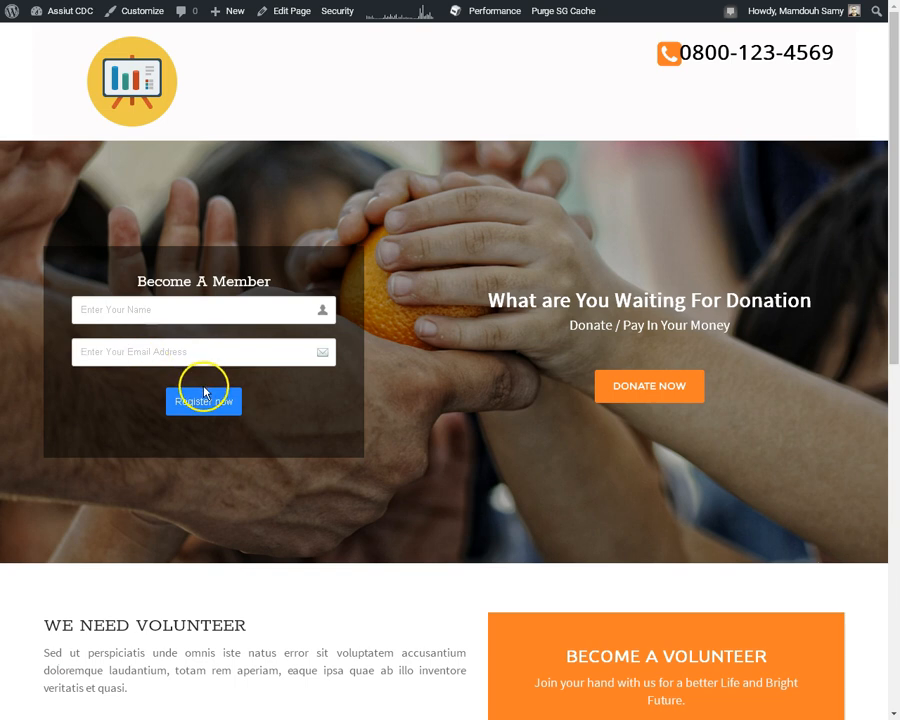
mouse_move(393, 345)
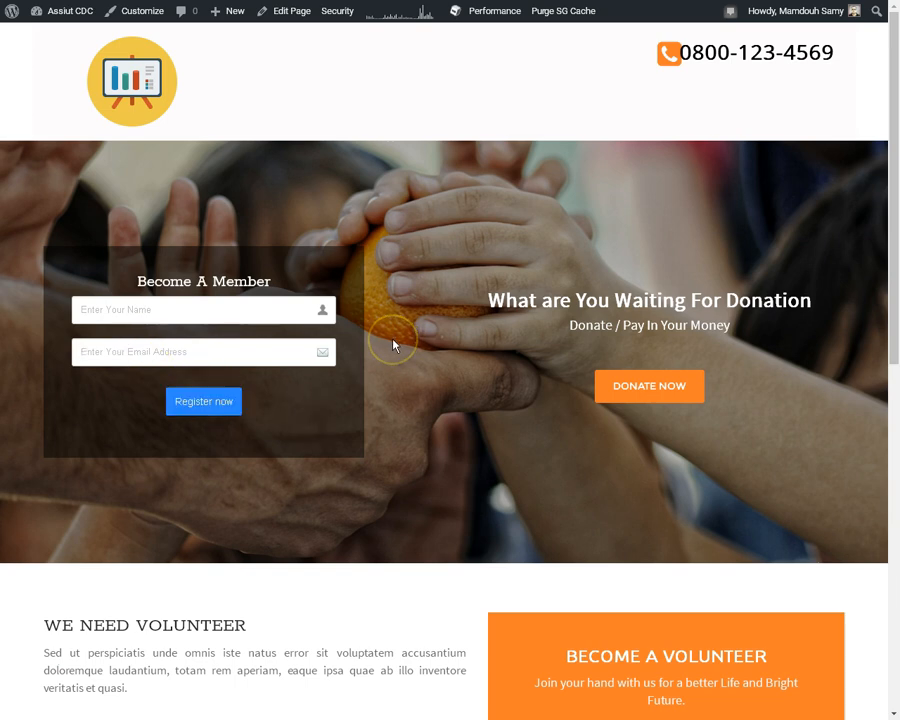
scroll("down", 3)
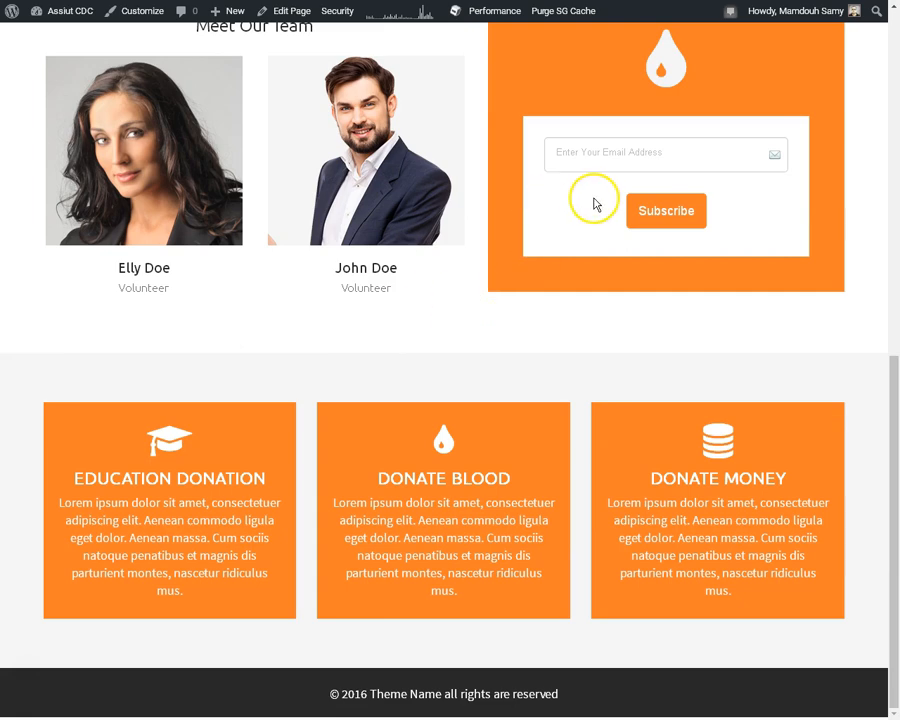
scroll("up", 3)
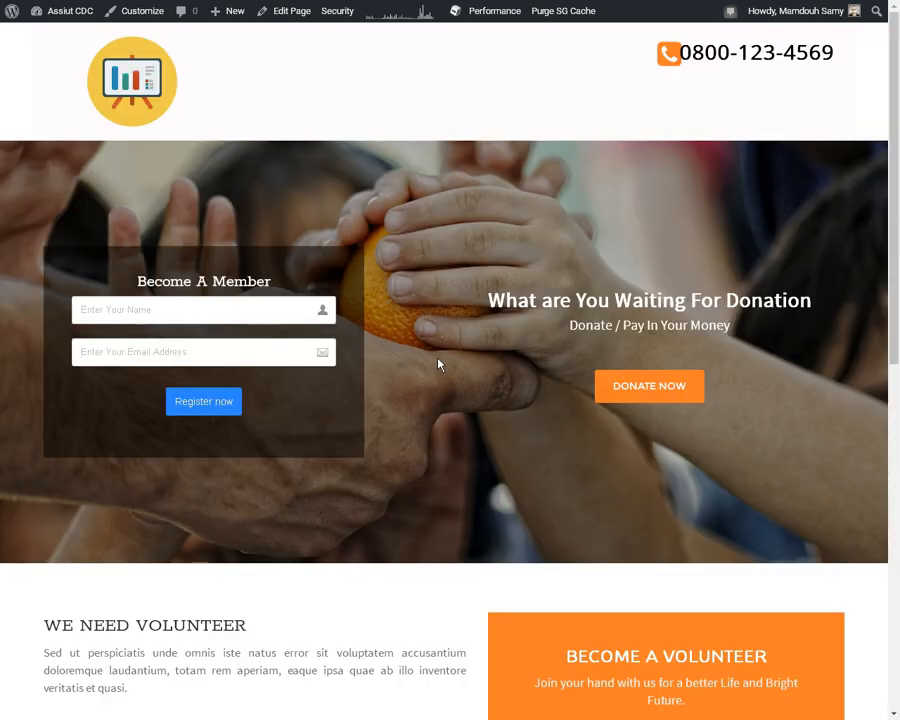
mouse_move(423, 441)
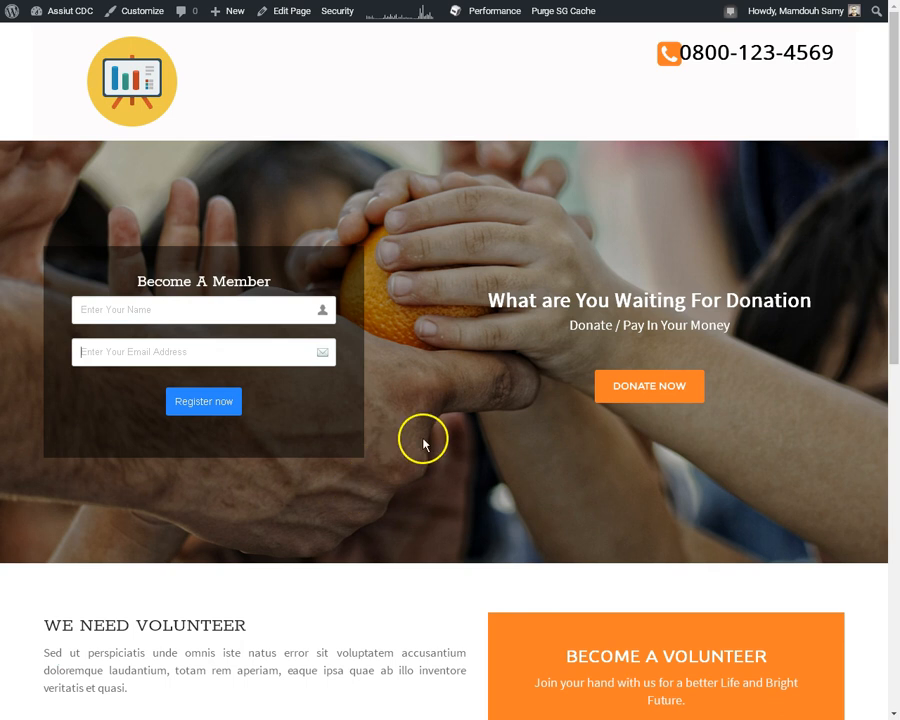
mouse_move(84, 533)
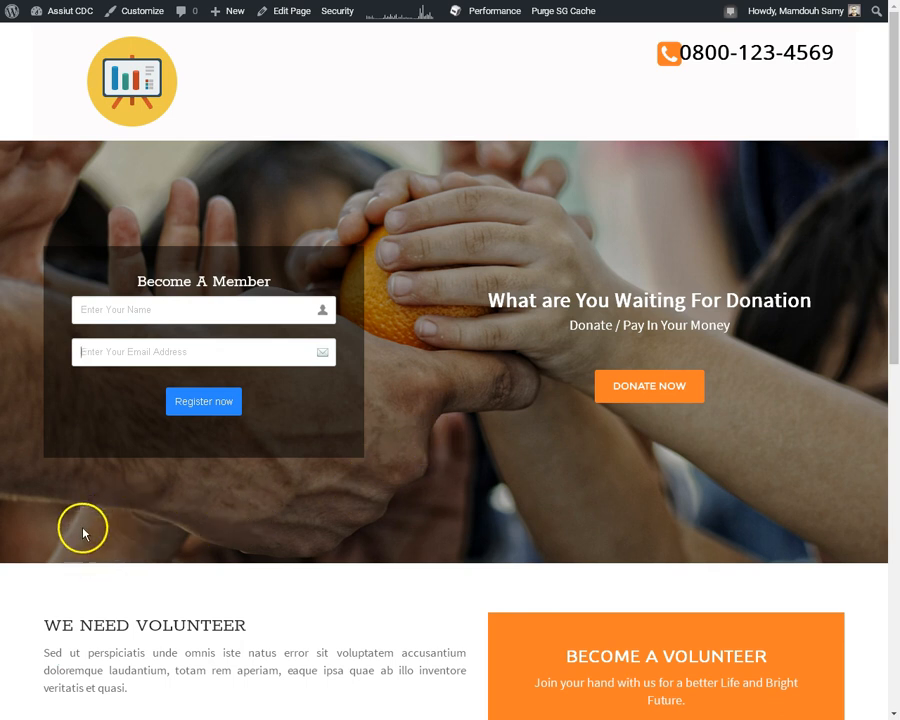
mouse_move(32, 668)
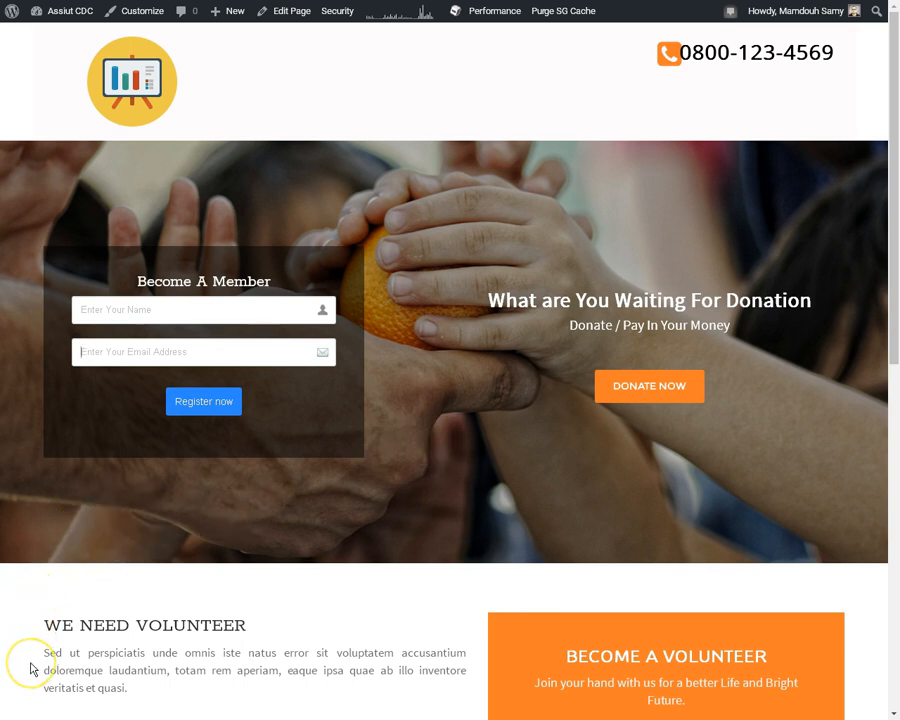